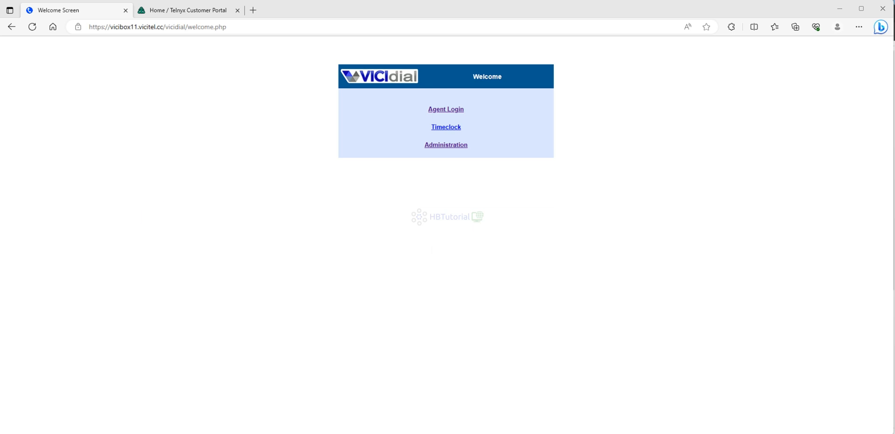
mouse_move(32, 129)
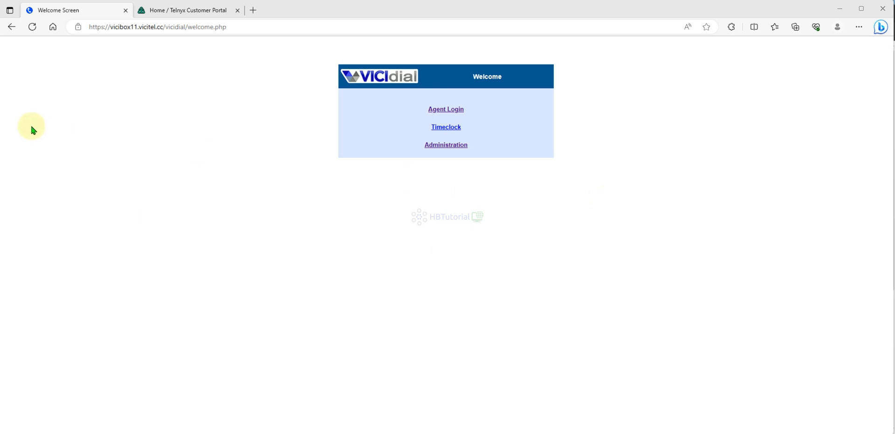
mouse_move(393, 105)
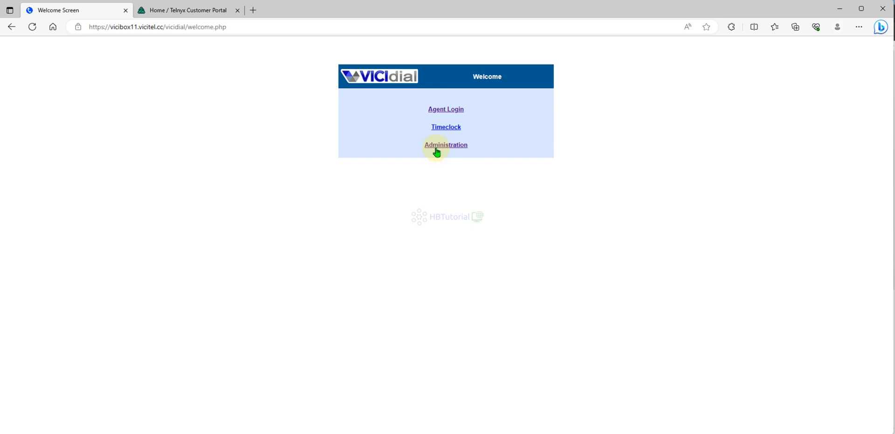
Enter VICIdial's Administration area from the welcome page to reach the system summary
click(446, 145)
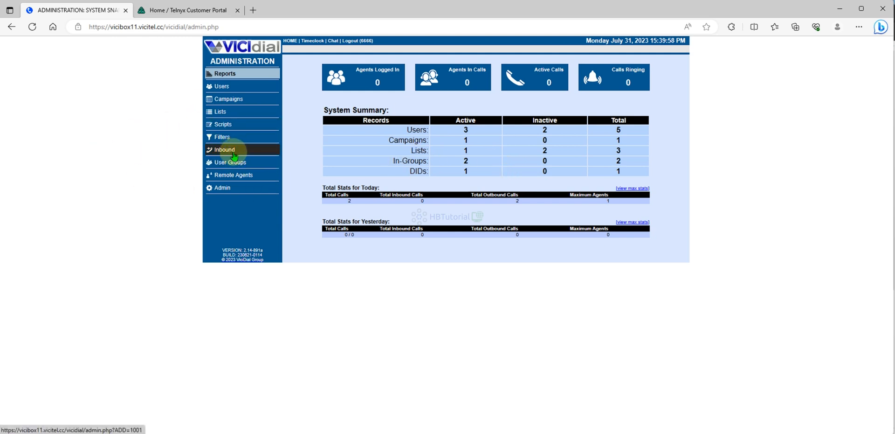
Open the Inbound section and choose Add A New In-Group
click(224, 149)
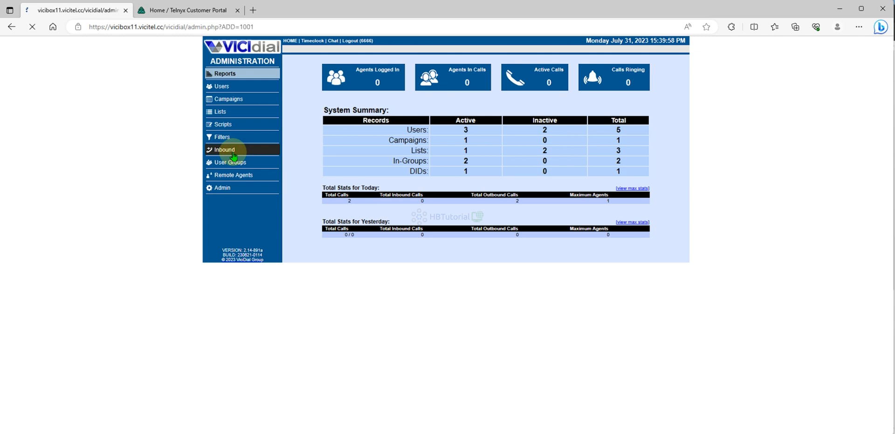
click(224, 149)
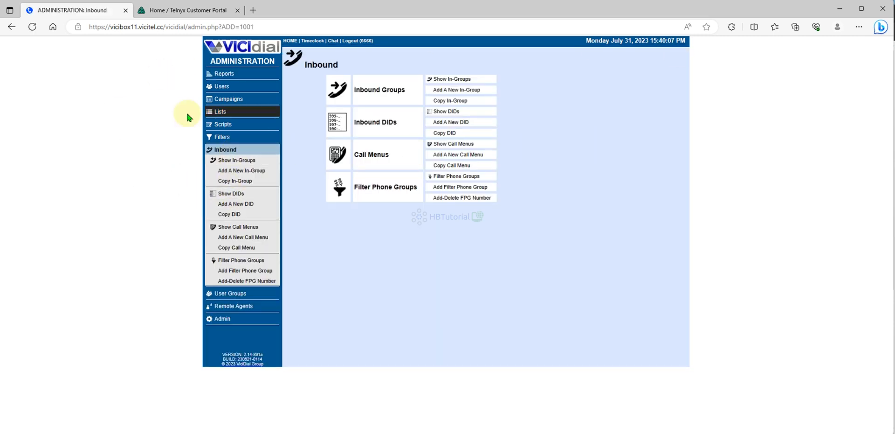
click(460, 89)
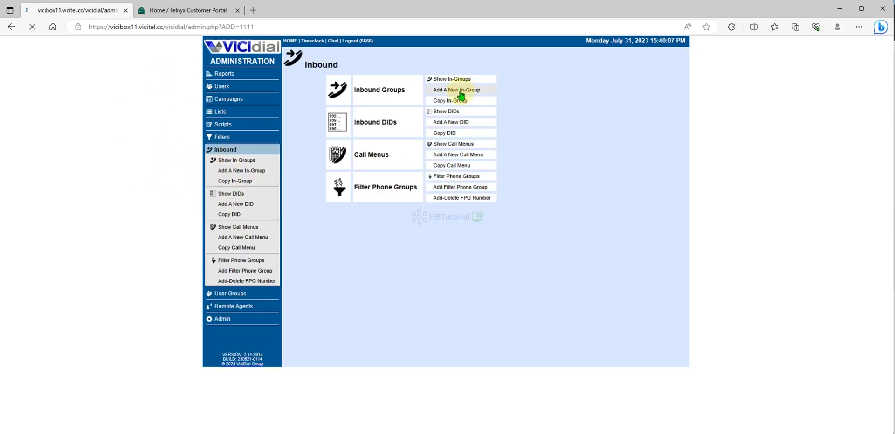
click(456, 90)
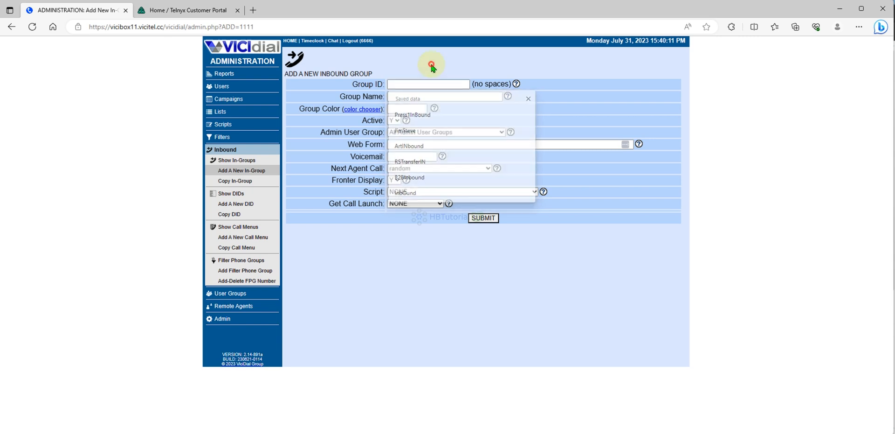
Enter the in-group ID inboundCallTest and pick DodgerBlue as its colour
click(428, 84)
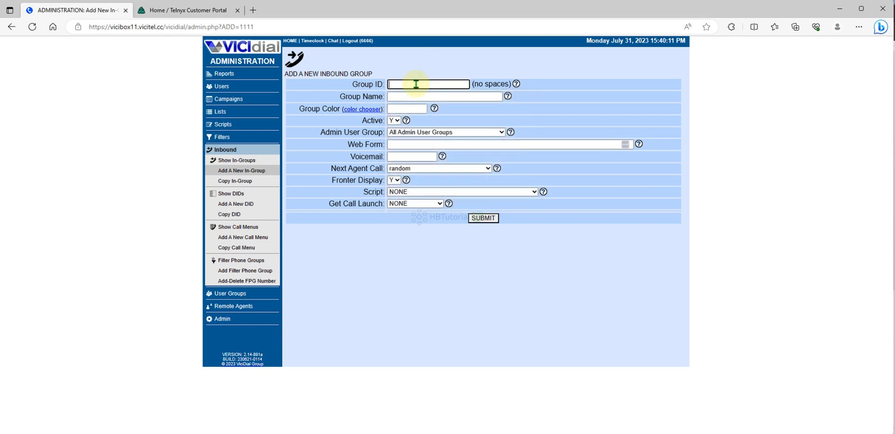
text(inboundCallTest)
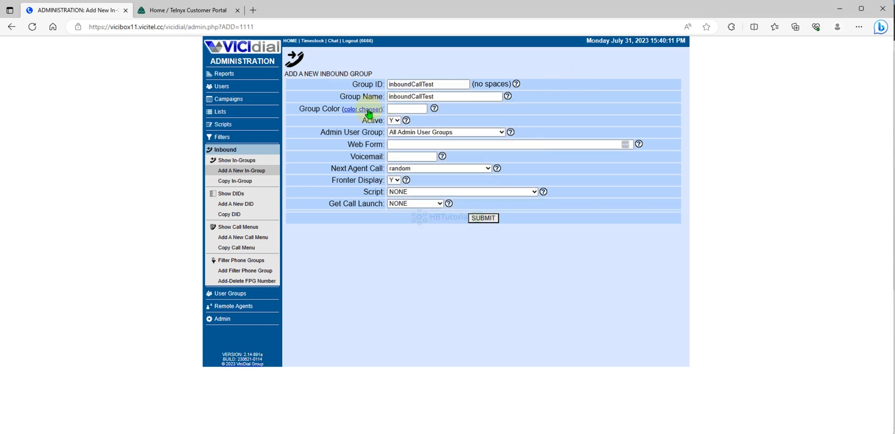
click(363, 109)
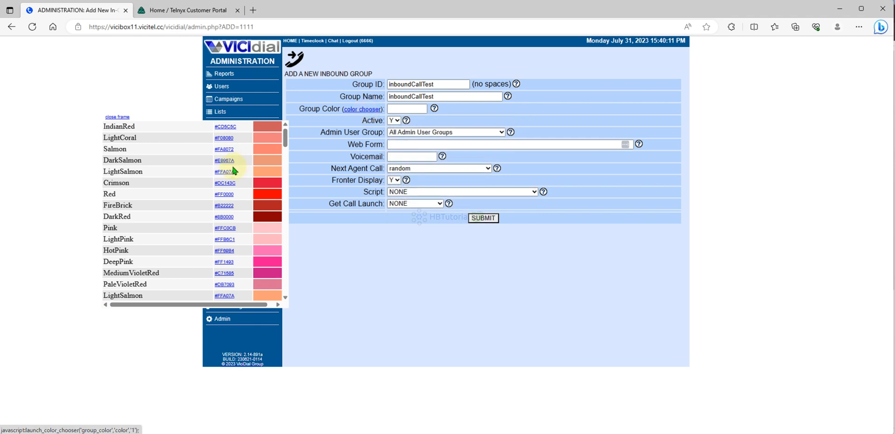
scroll(down, 3)
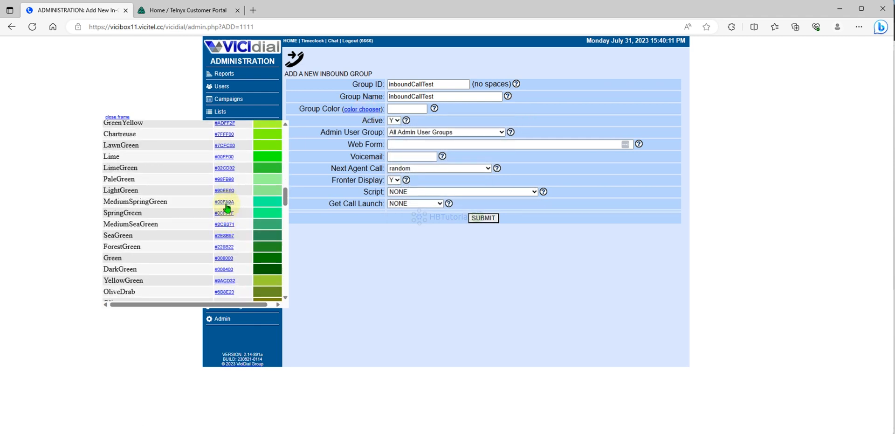
scroll(down, 3)
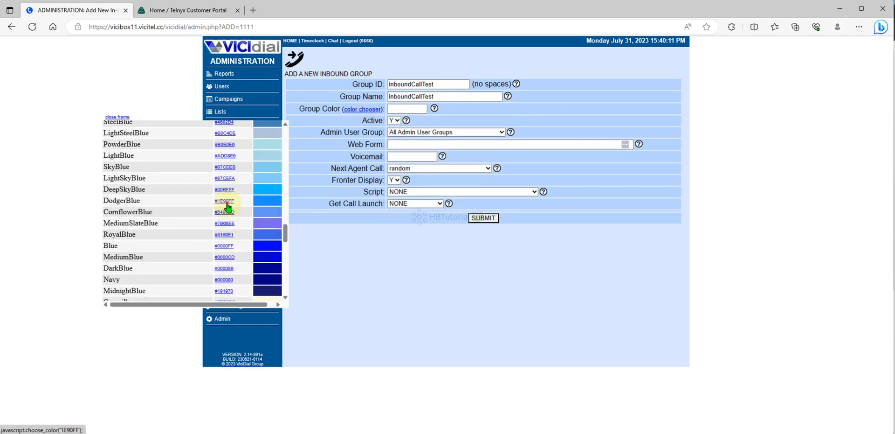
click(224, 201)
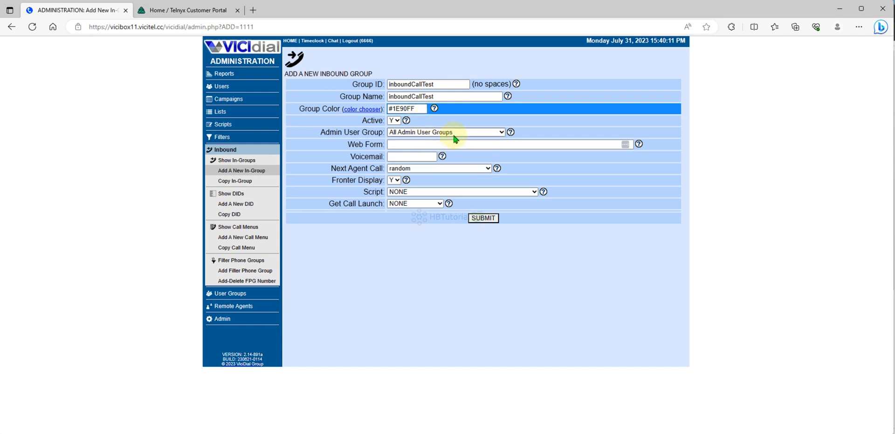
Keep All Admin User Groups, set Next Agent Call to longest_wait_time, and submit
click(445, 132)
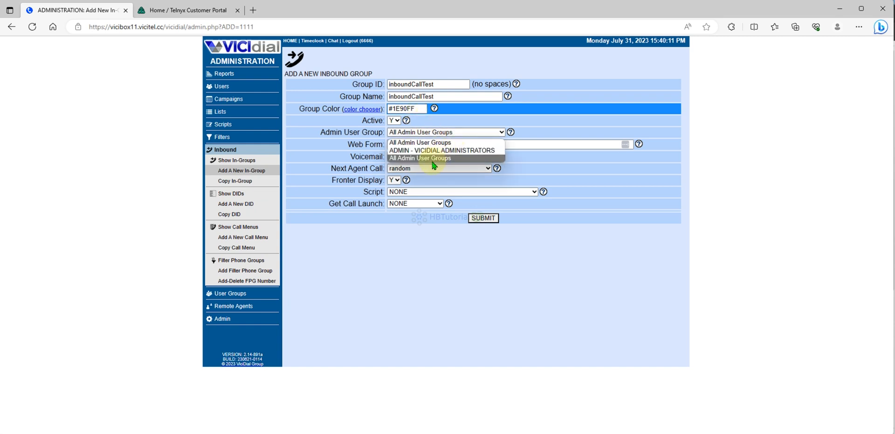
click(420, 158)
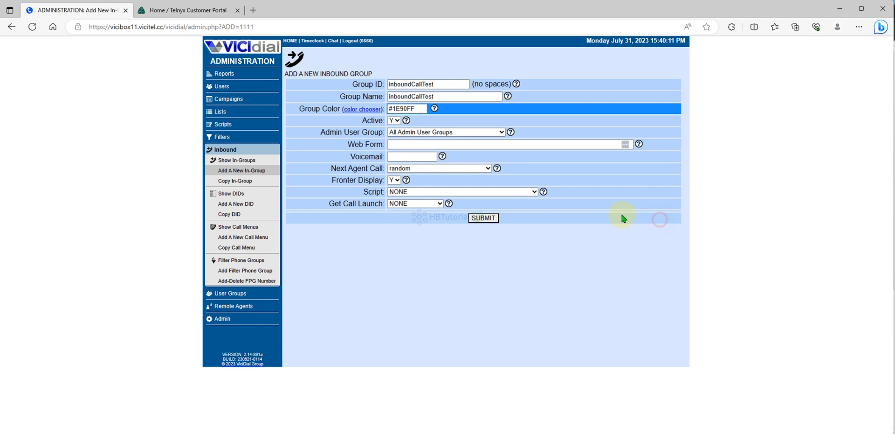
click(438, 168)
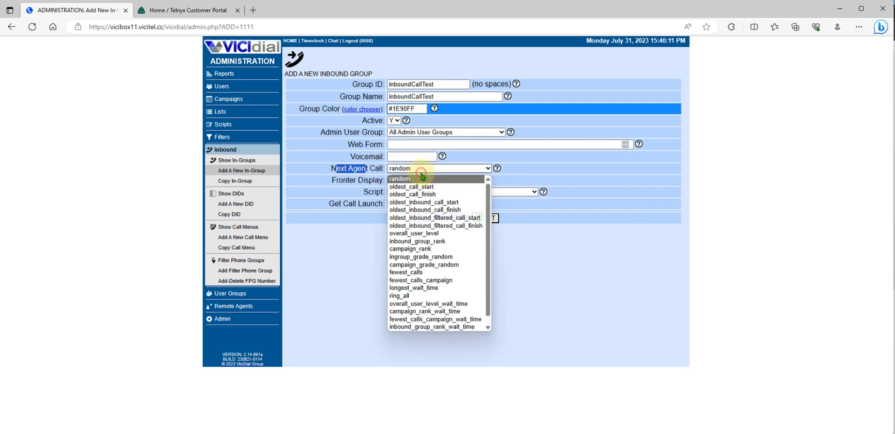
click(414, 288)
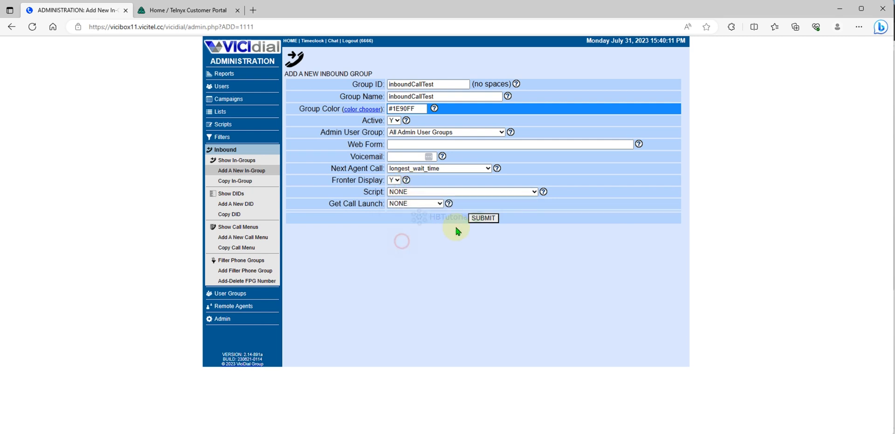
click(483, 217)
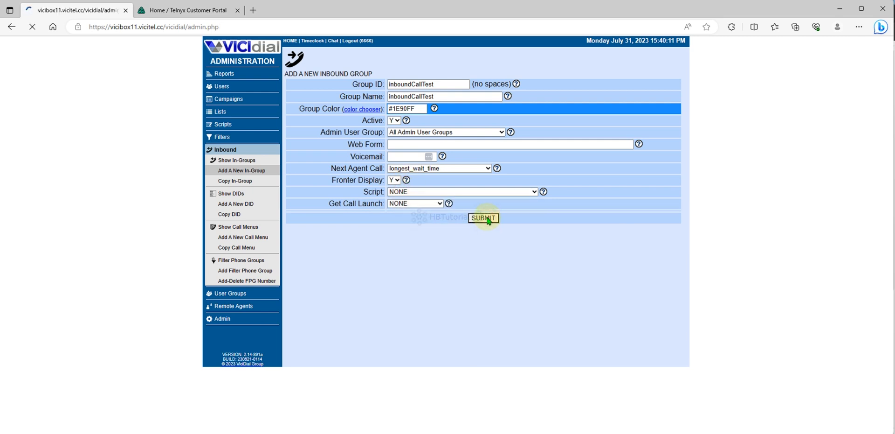
Review inboundCallTest's settings and agent ranks, then submit to save the group
click(483, 218)
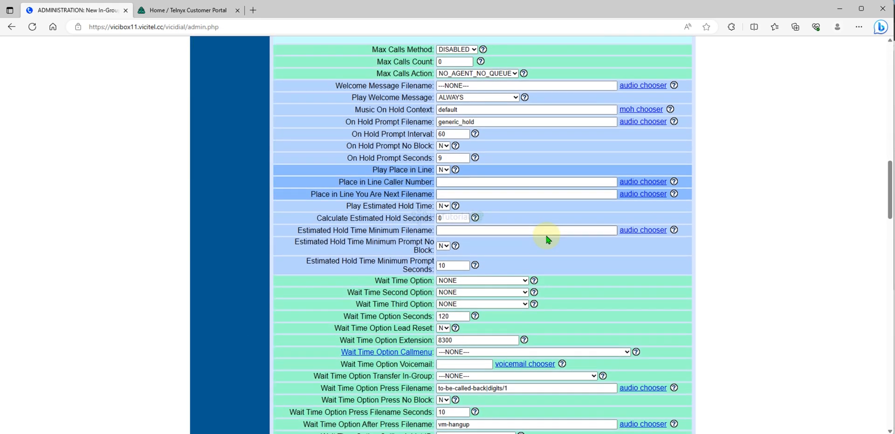
scroll(down, 3)
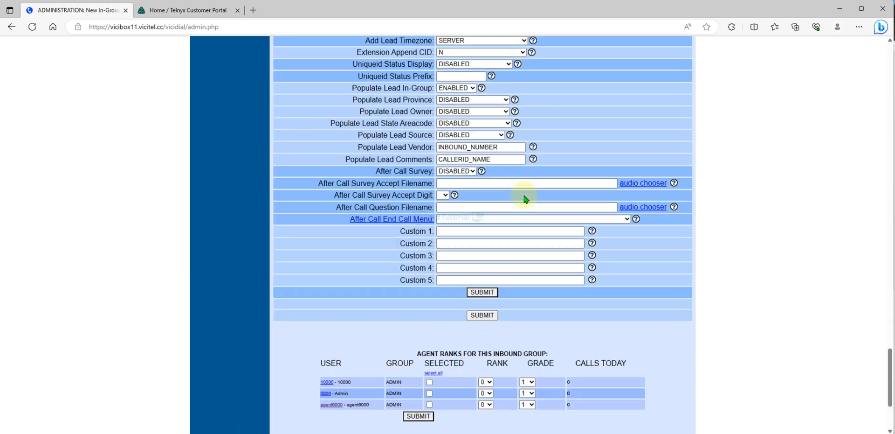
click(481, 291)
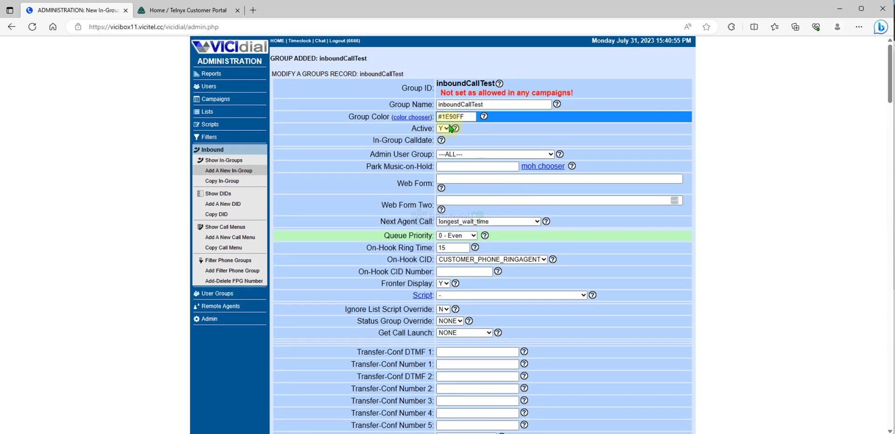
scroll(down, 3)
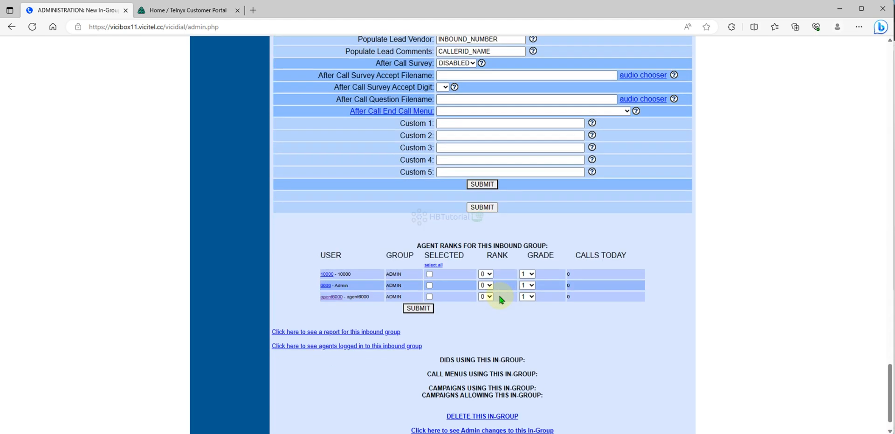
click(418, 308)
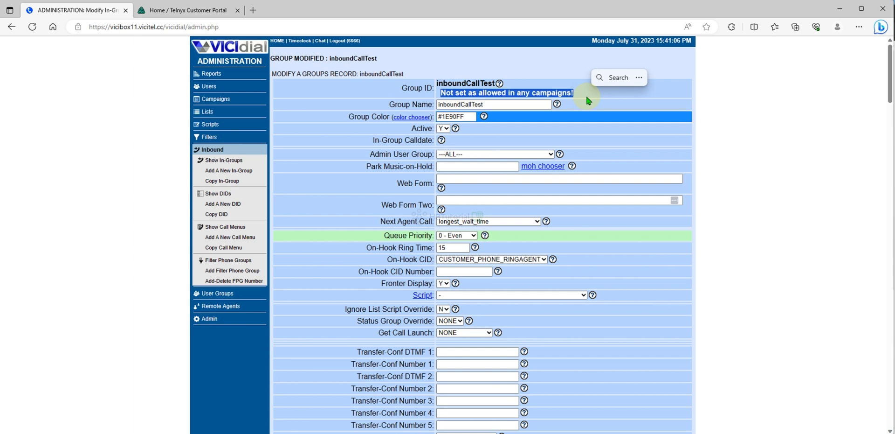
mouse_move(216, 99)
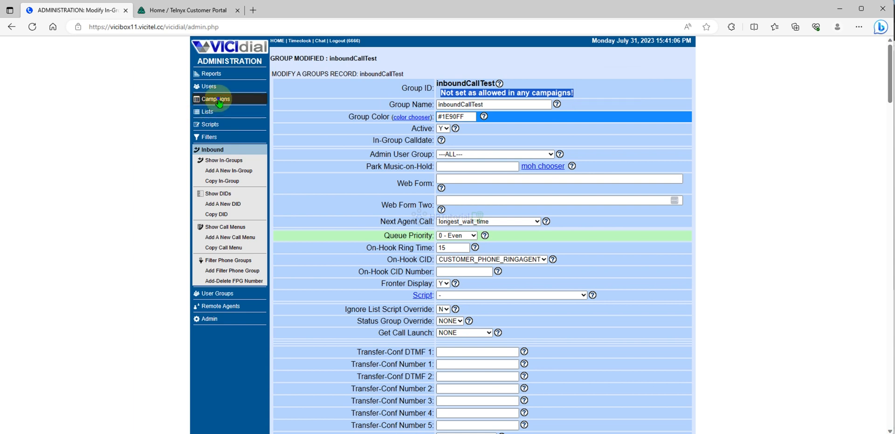
Modify TestCamp from Campaigns, set Allow Inbound and Blended to Y, and submit
click(216, 98)
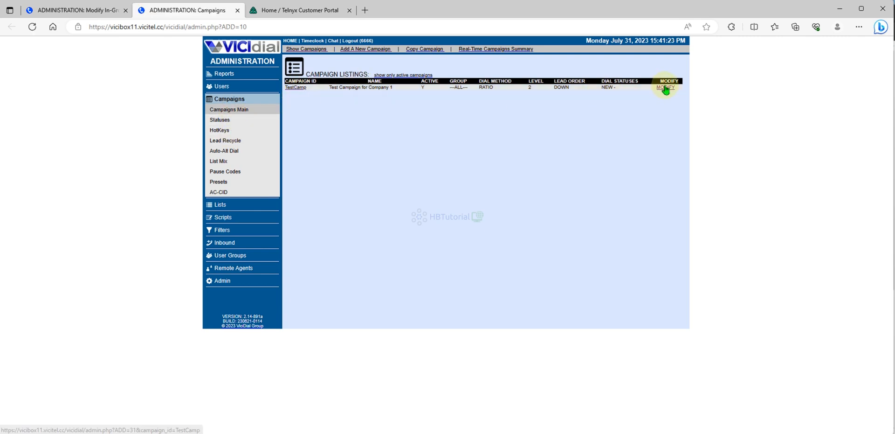
click(666, 88)
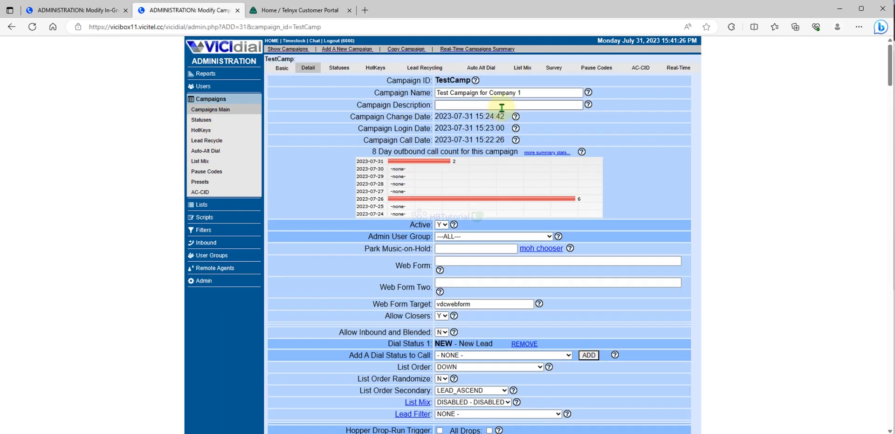
scroll(down, 3)
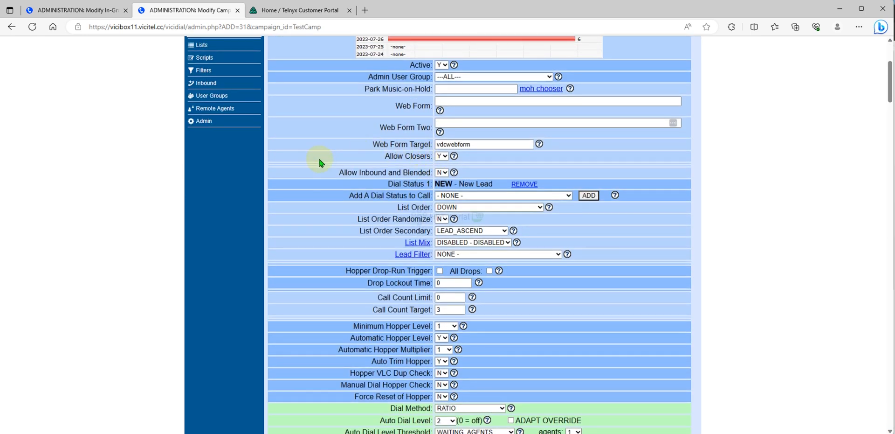
click(441, 172)
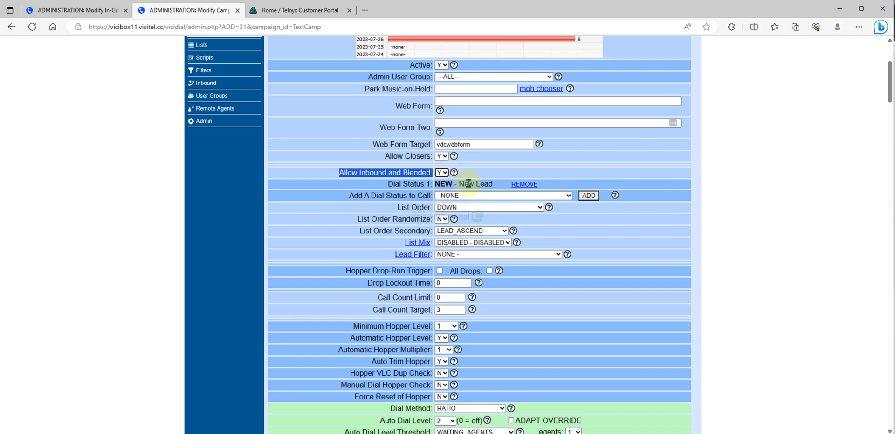
scroll(down, 3)
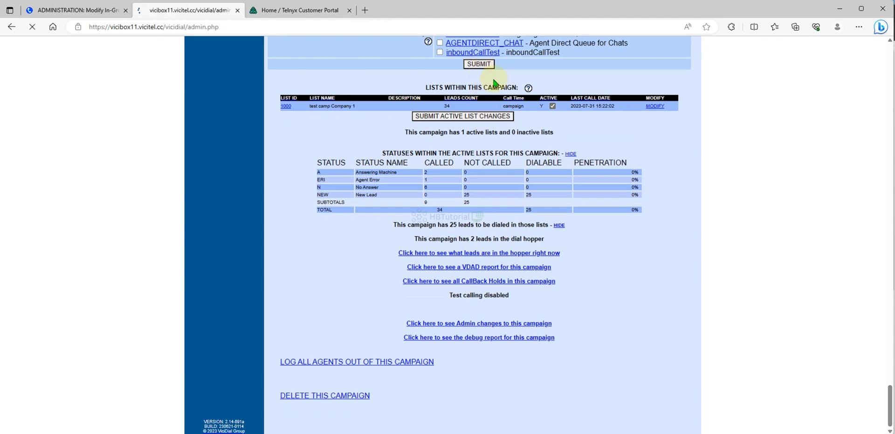
click(479, 63)
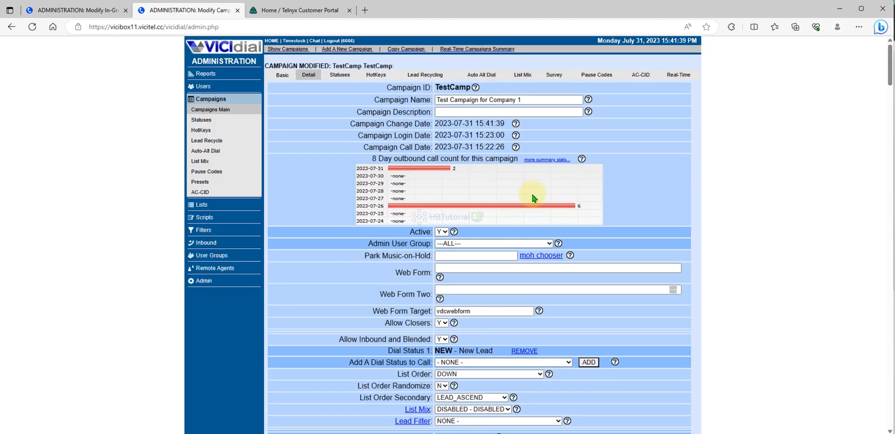
Scroll TestCamp's Detail page down to the Allowed Inbound Groups section
scroll(down, 3)
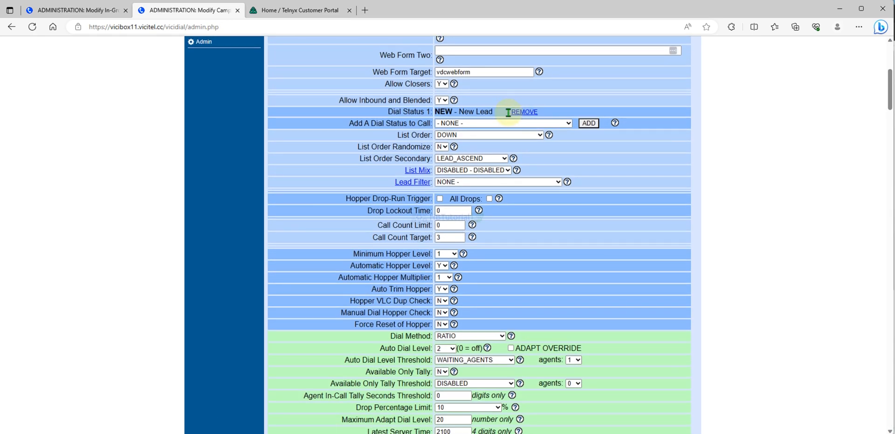
scroll(down, 3)
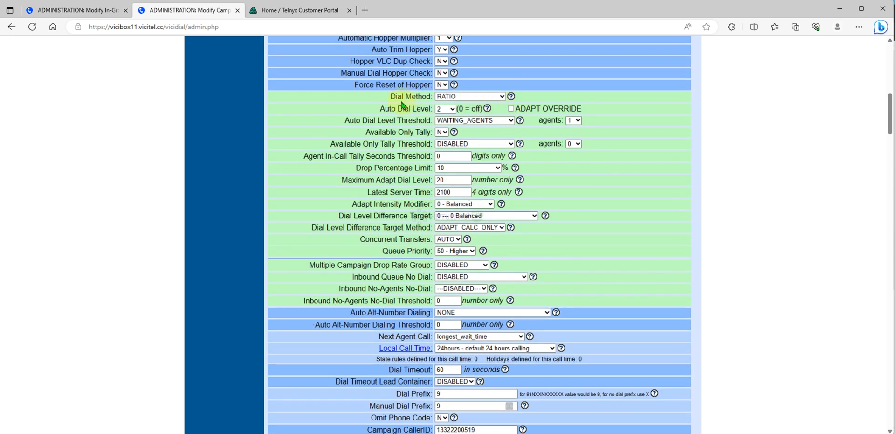
double_click(411, 96)
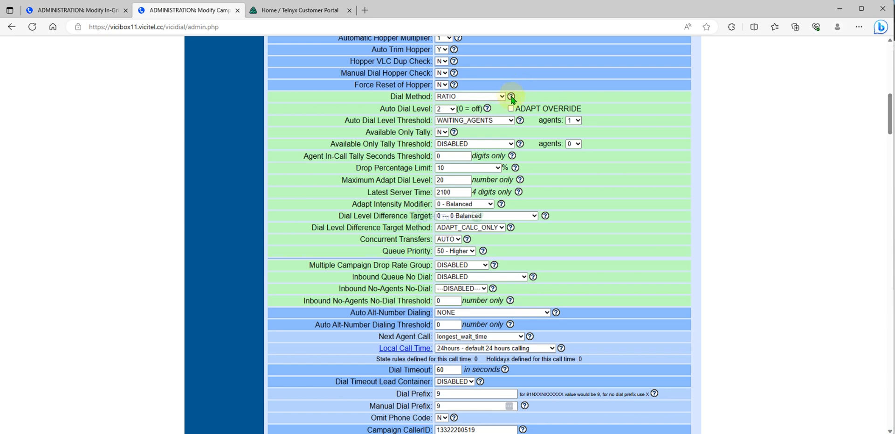
mouse_move(534, 183)
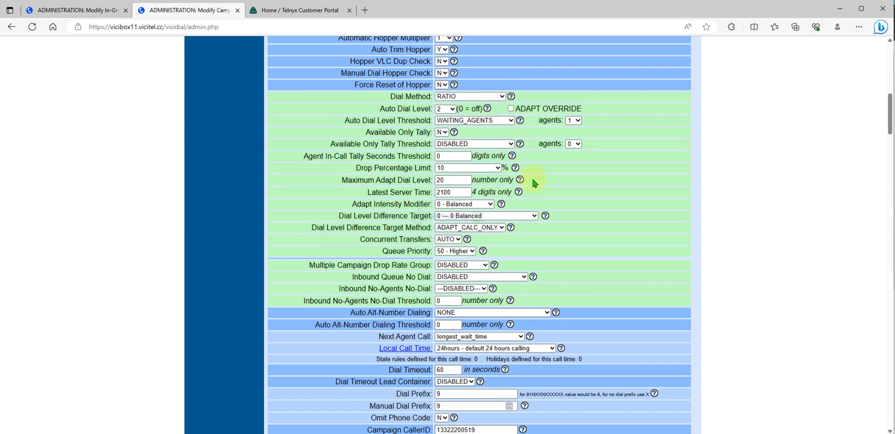
scroll(down, 3)
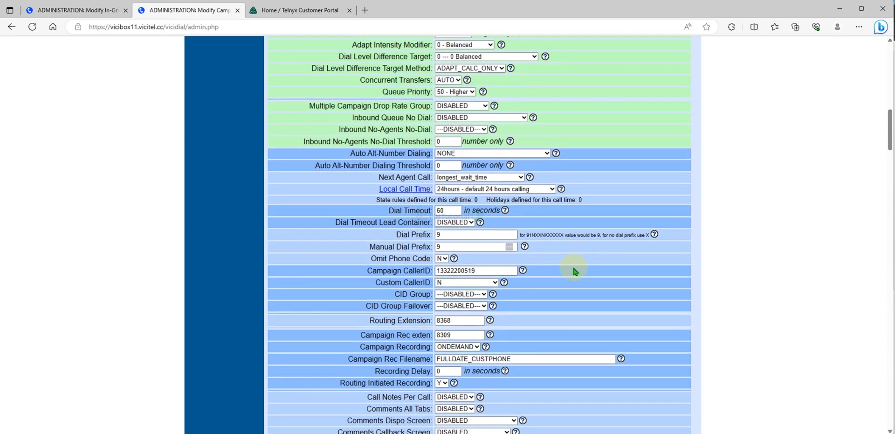
scroll(down, 3)
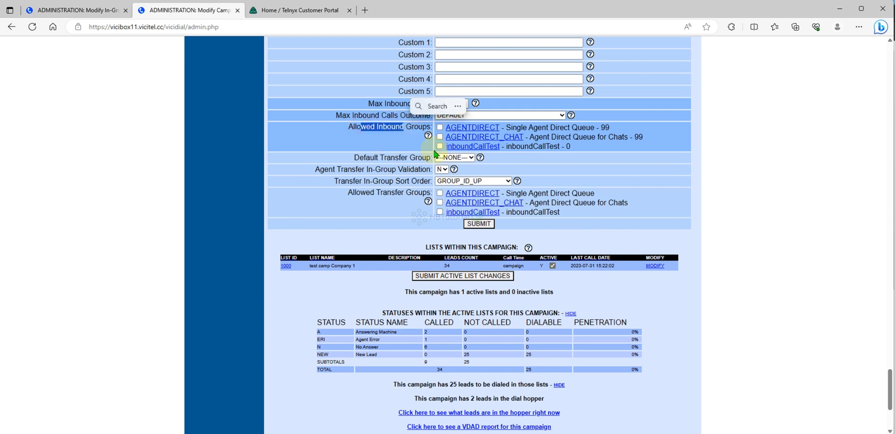
Tick inboundCallTest as an allowed group for TestCamp and submit the campaign
click(440, 146)
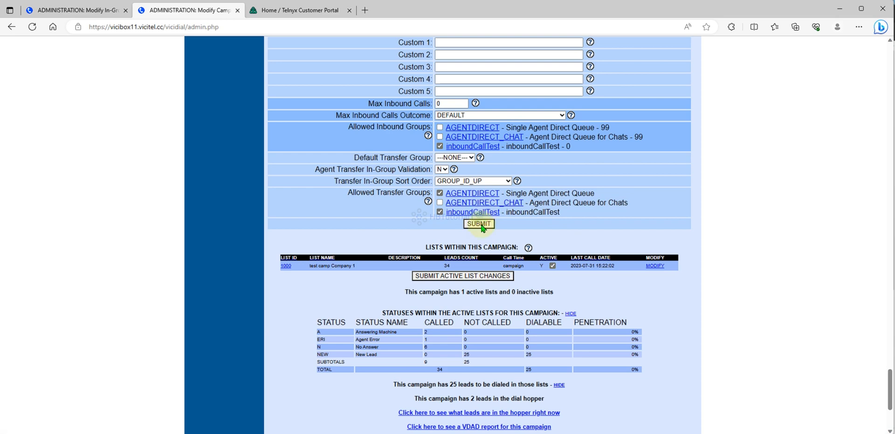
click(478, 223)
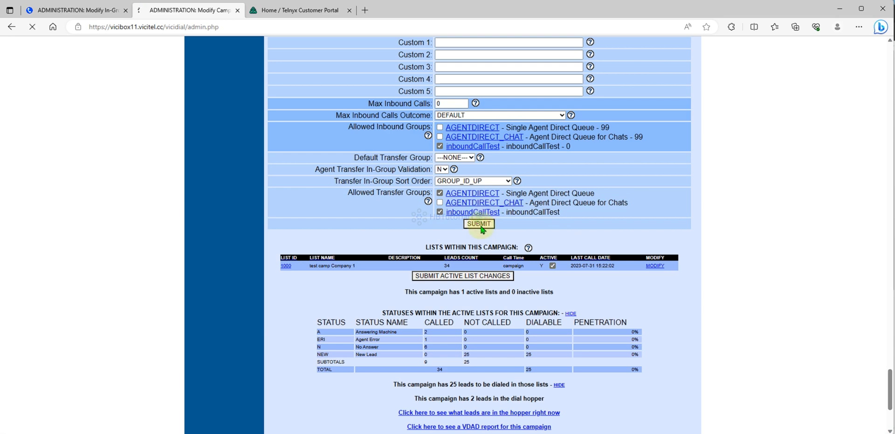
click(479, 223)
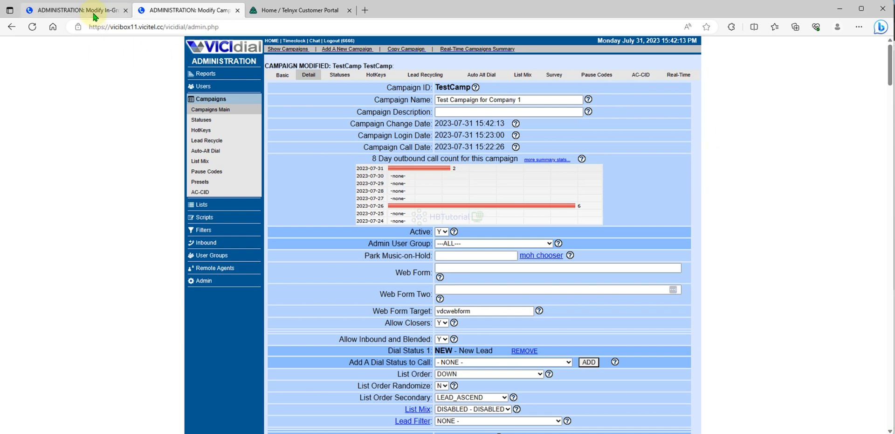
On the Modify In-Group tab, list all in-groups and open inboundCallTest
click(74, 10)
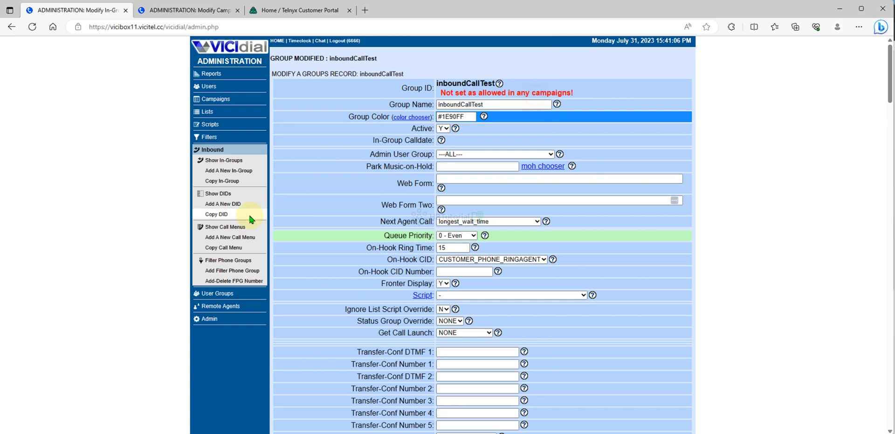
click(223, 160)
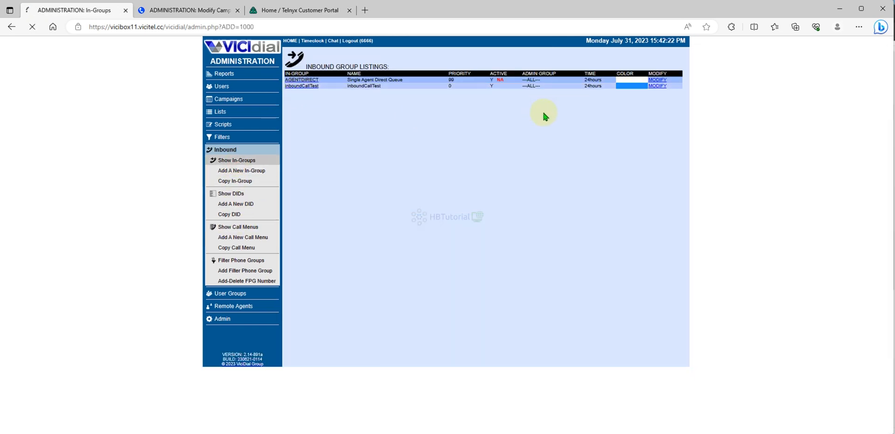
click(657, 87)
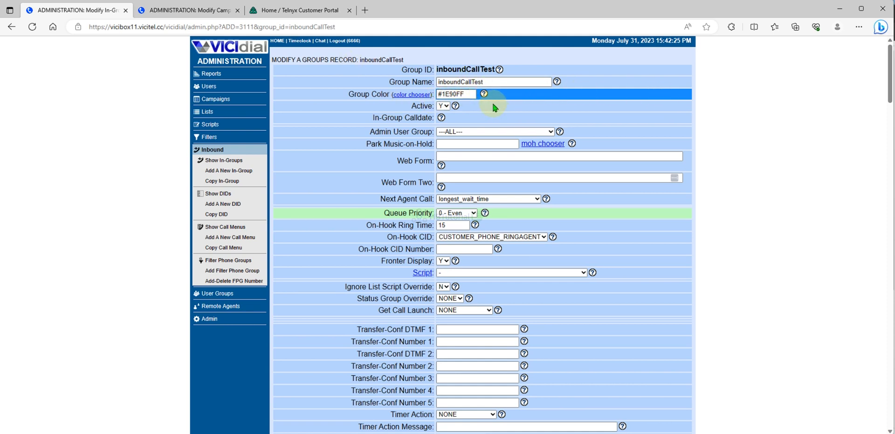
mouse_move(555, 134)
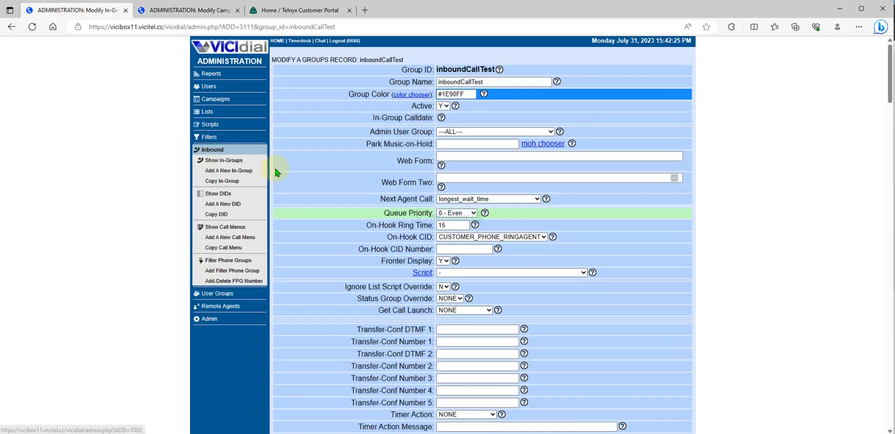
mouse_move(254, 138)
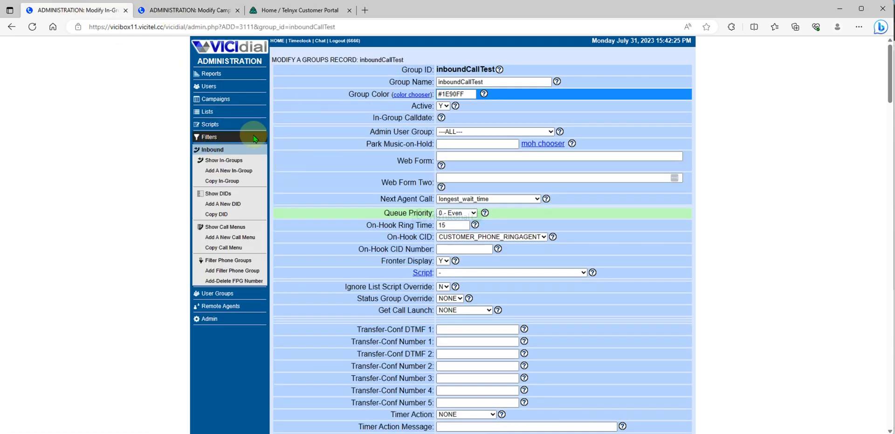
Switch to the Telnyx portal and open Numbers > My Numbers
click(297, 10)
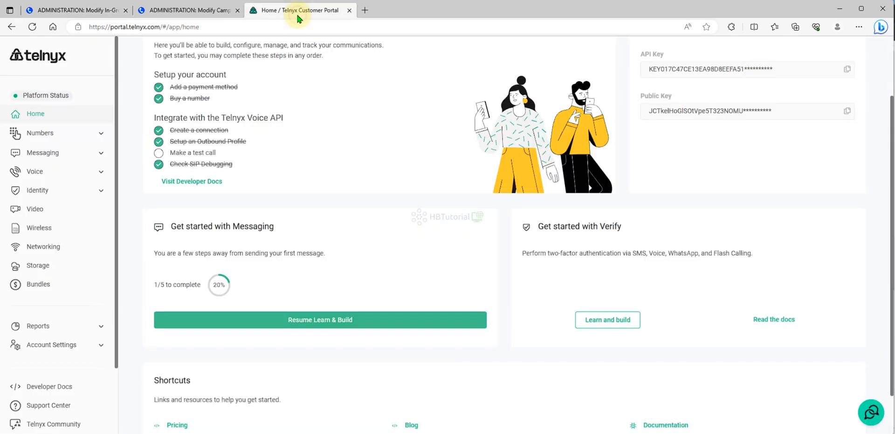
mouse_move(340, 45)
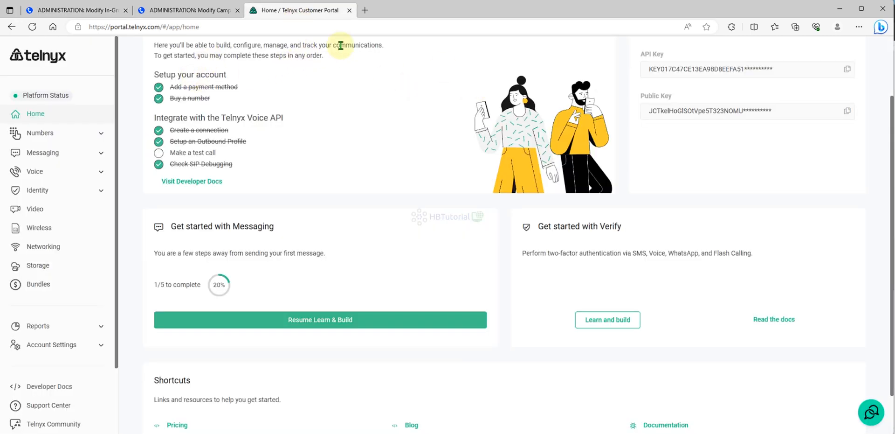
mouse_move(96, 186)
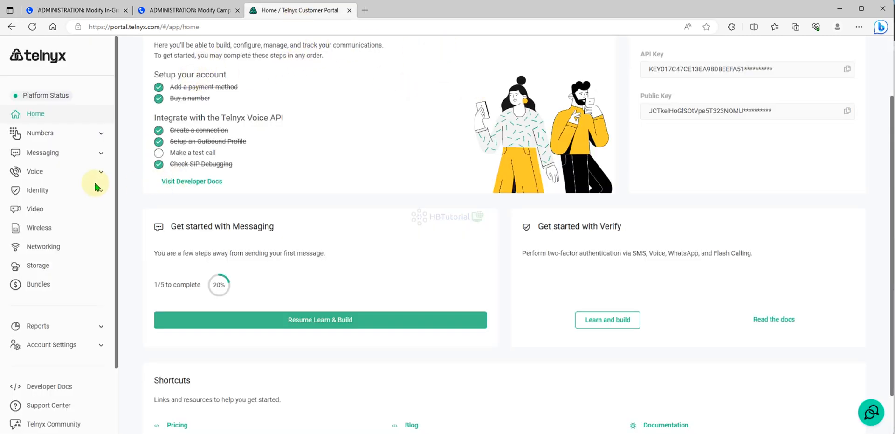
click(40, 133)
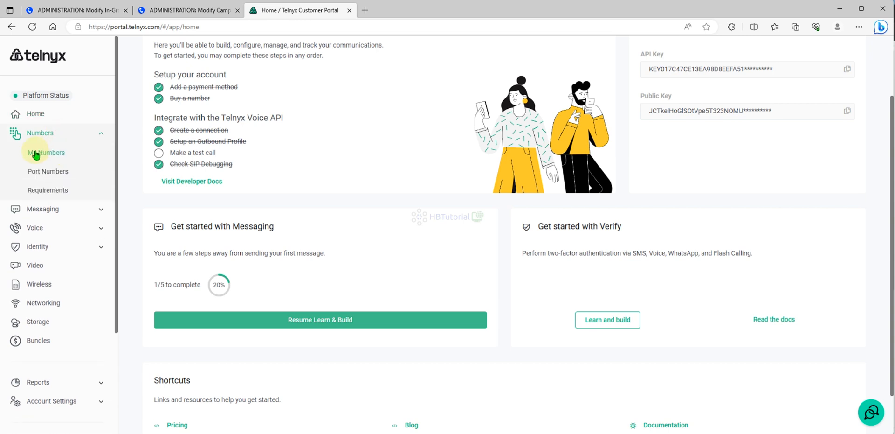
click(45, 153)
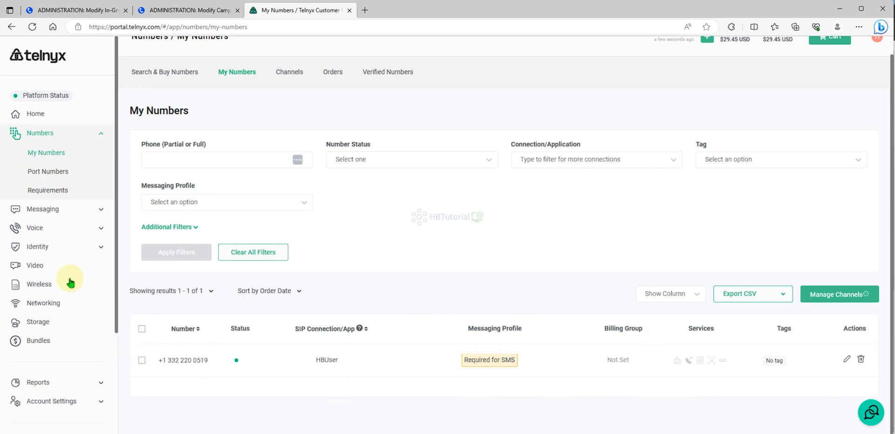
mouse_move(164, 71)
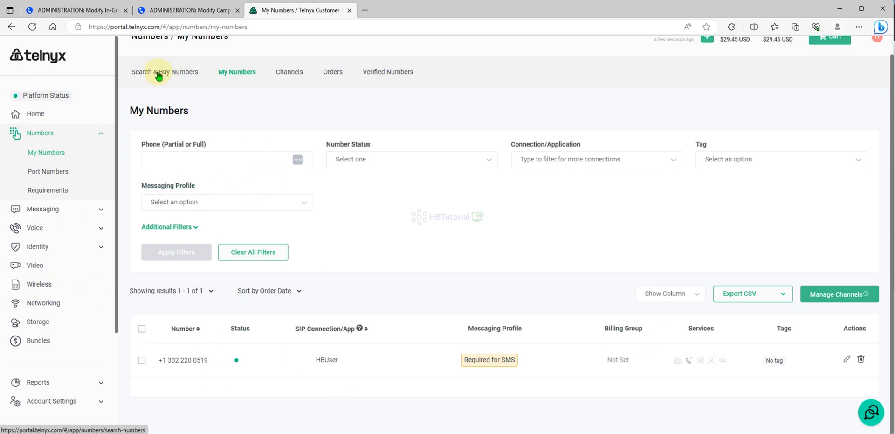
Browse local and toll-free options in Search & Buy Numbers, then return to My Numbers
click(165, 72)
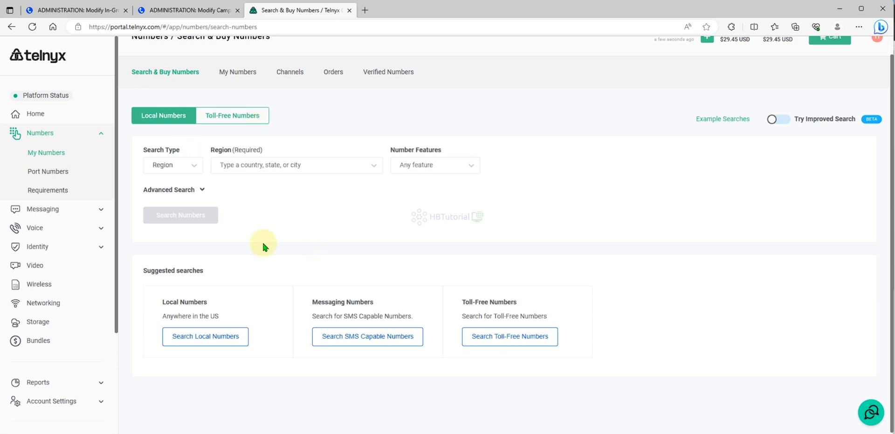
click(164, 115)
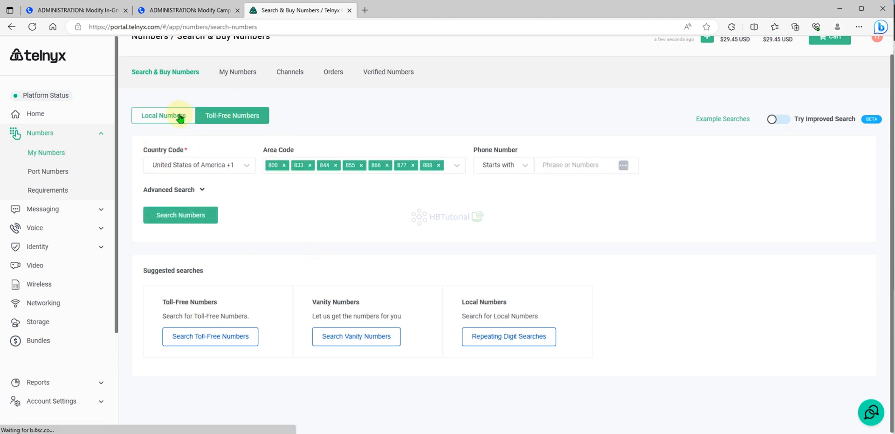
click(164, 115)
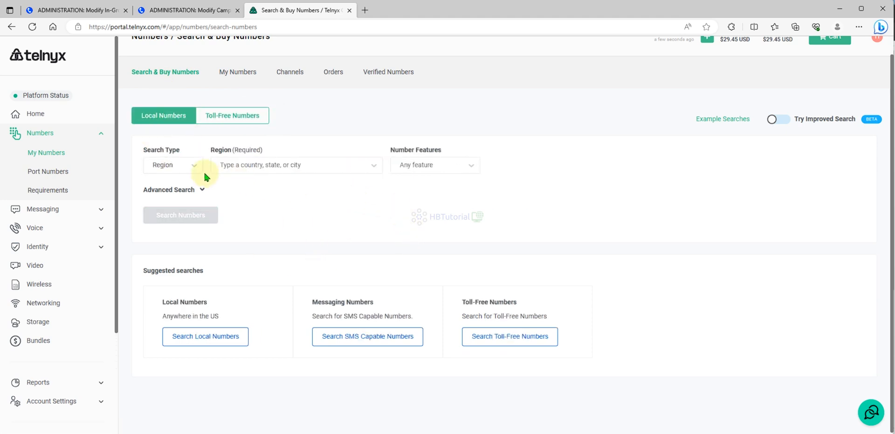
click(297, 165)
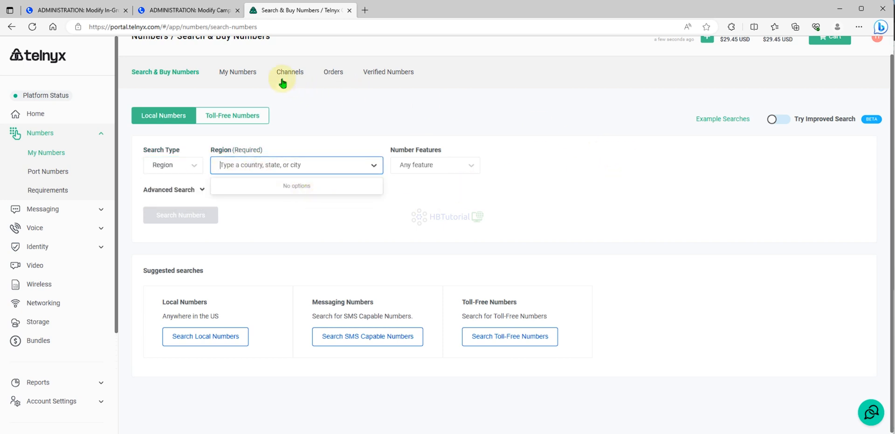
click(237, 71)
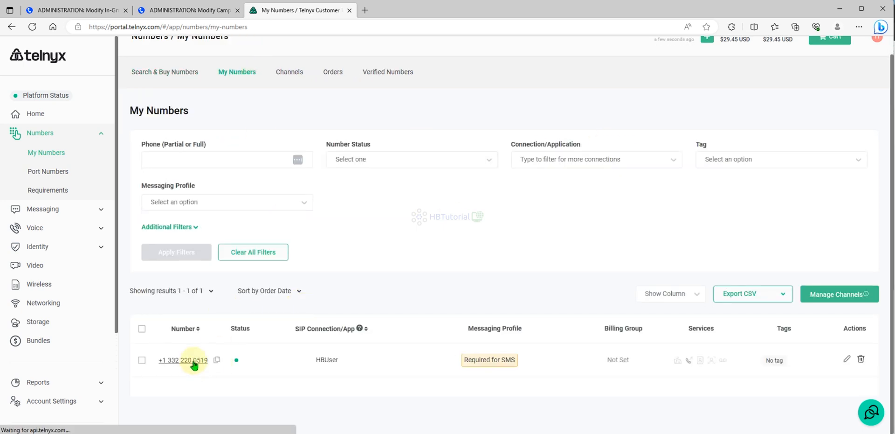
click(216, 360)
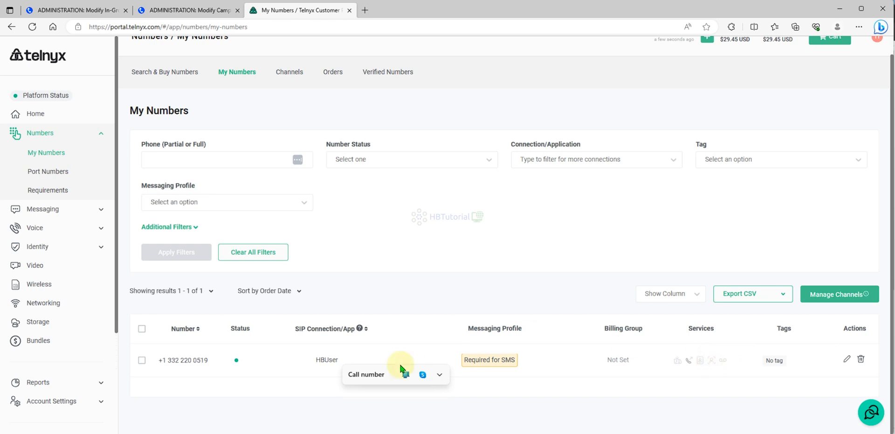
click(325, 360)
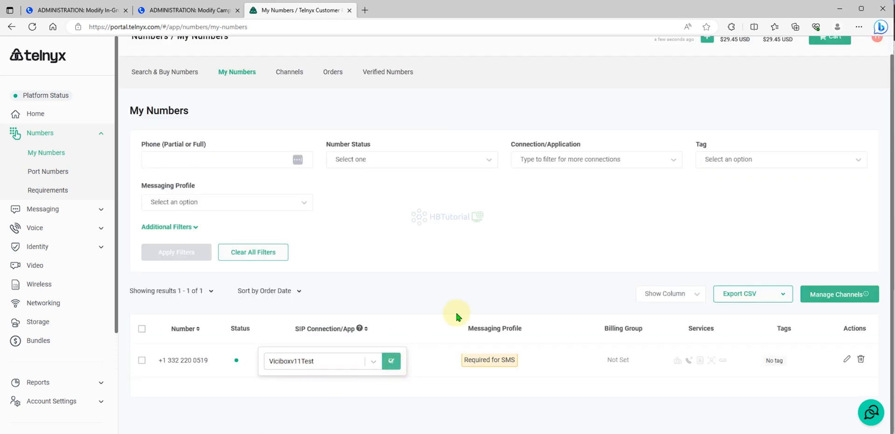
click(392, 361)
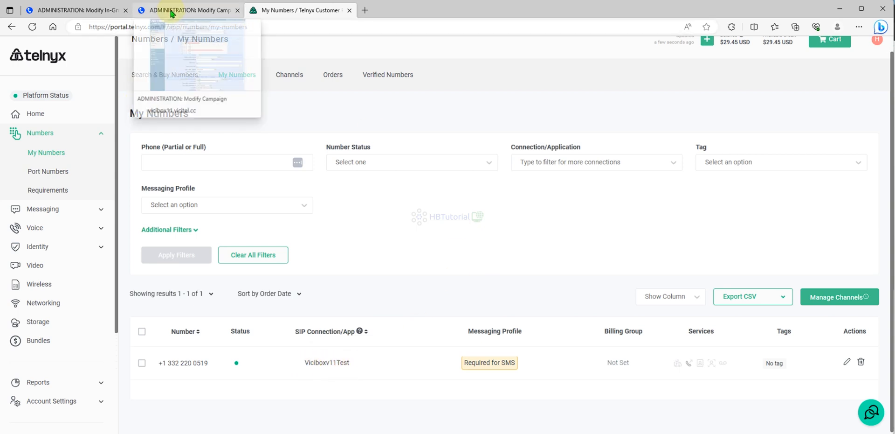
click(188, 10)
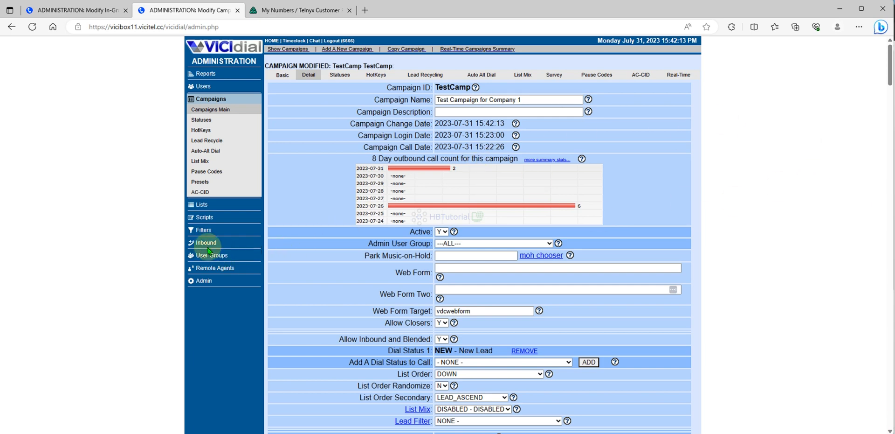
click(205, 242)
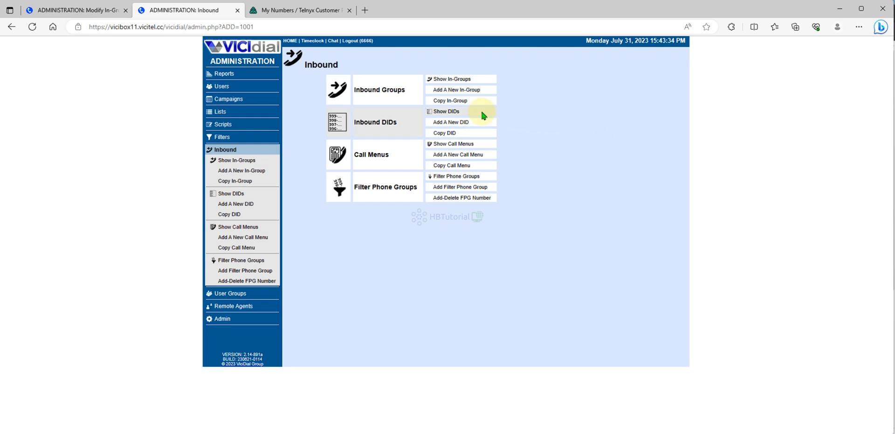
click(451, 122)
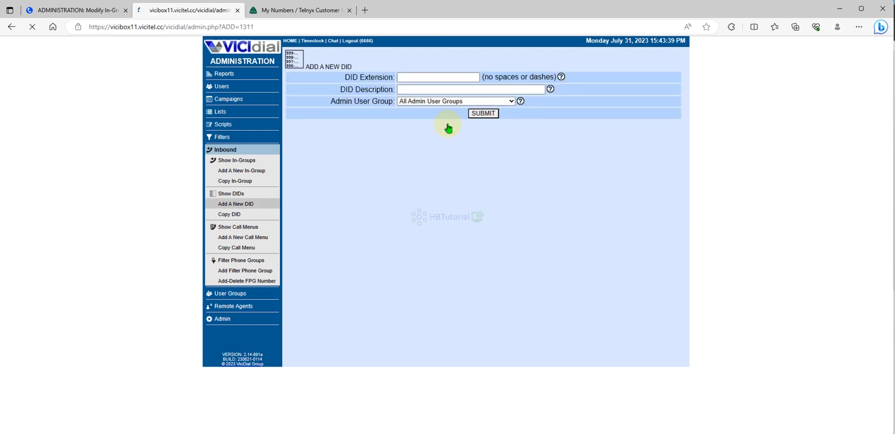
click(438, 77)
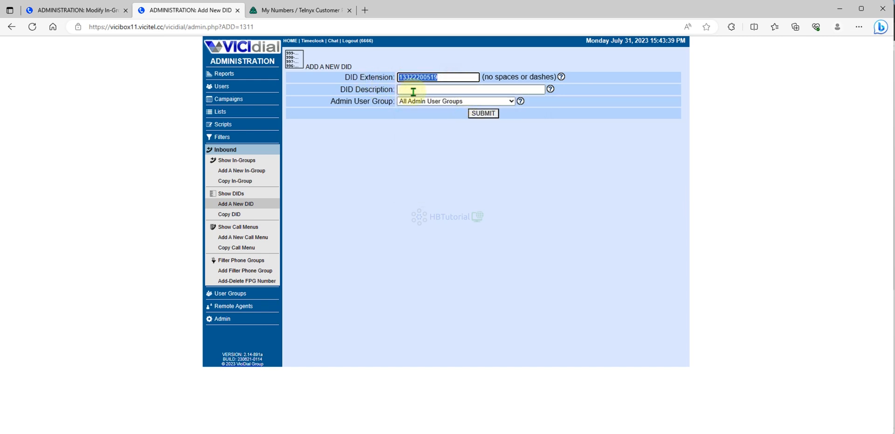
click(468, 89)
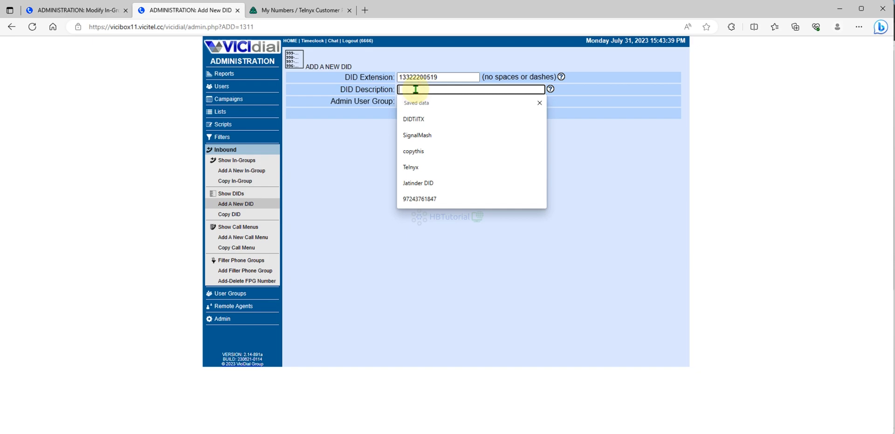
click(483, 114)
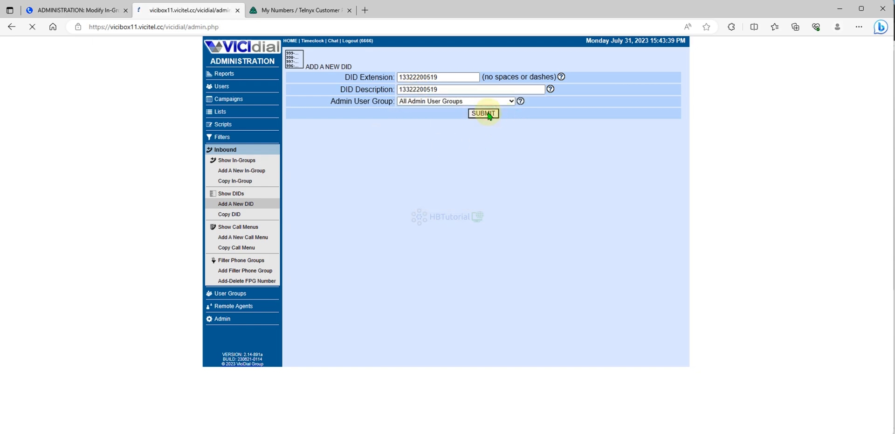
click(483, 113)
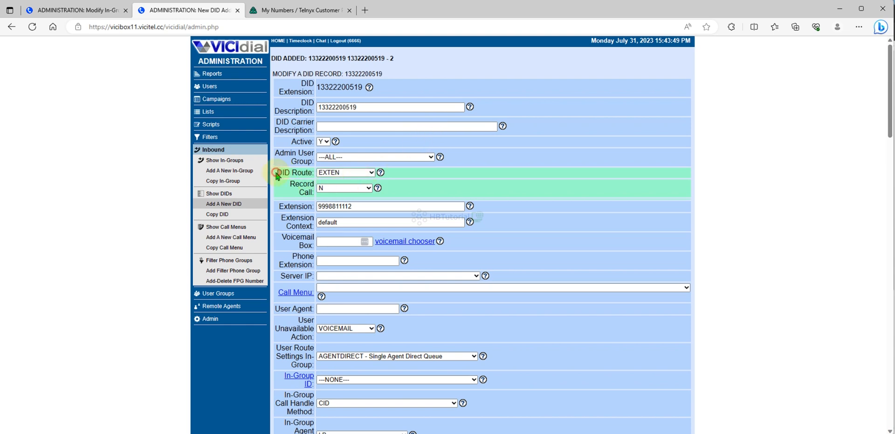
Set the DID route to IN_GROUP, turn call recording on, and choose server 209.126.2.82
click(343, 172)
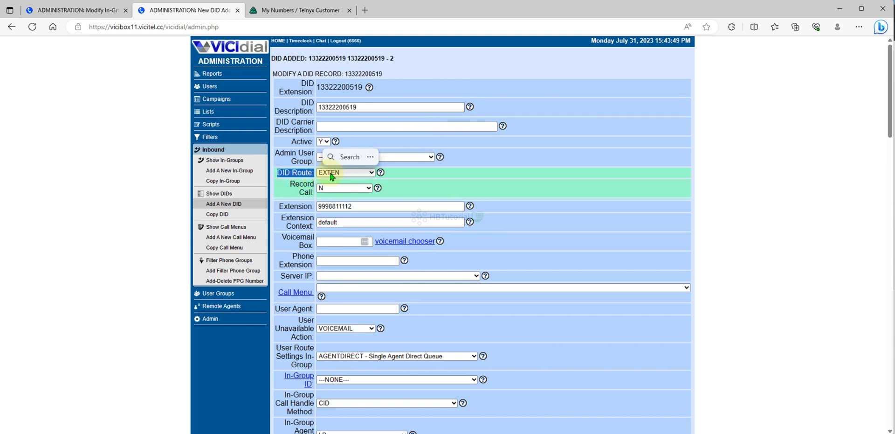
click(345, 172)
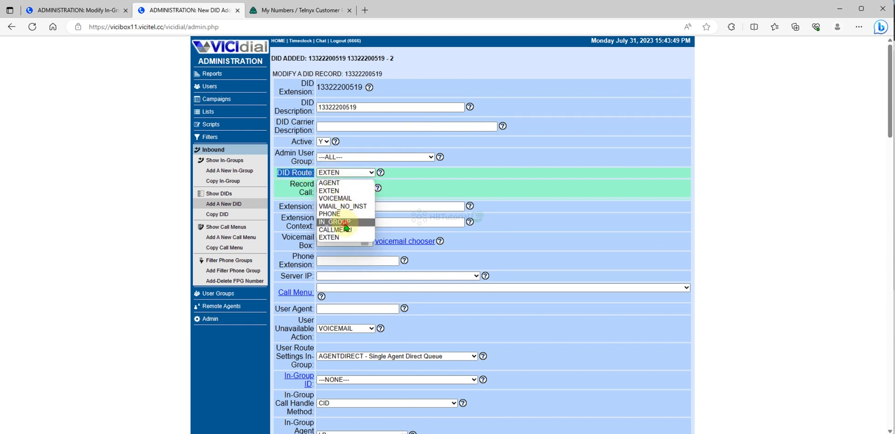
click(334, 221)
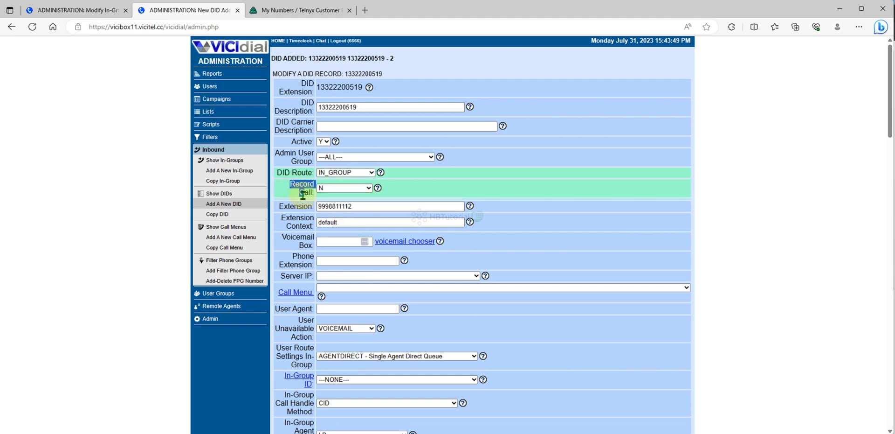
click(344, 188)
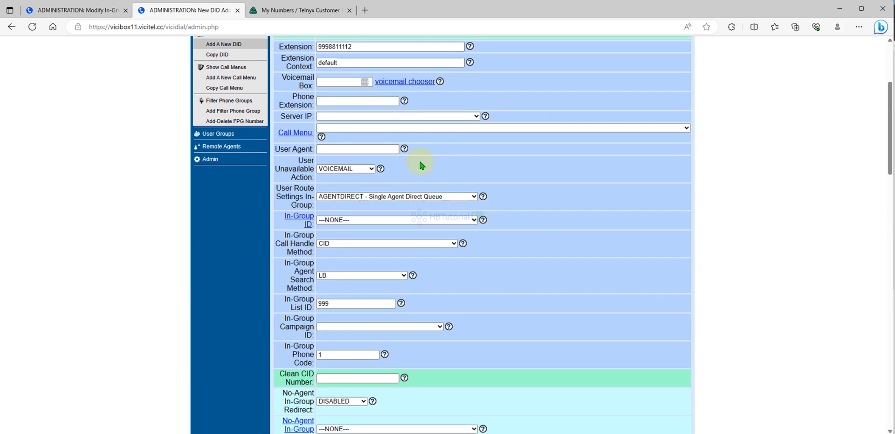
click(397, 116)
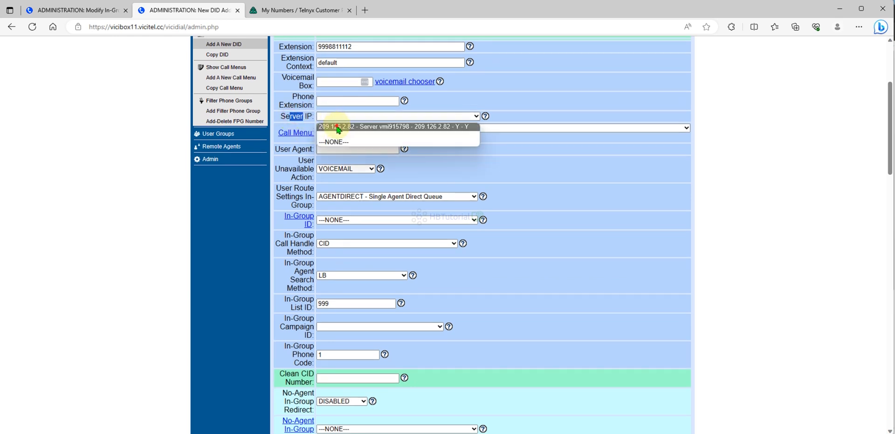
click(395, 126)
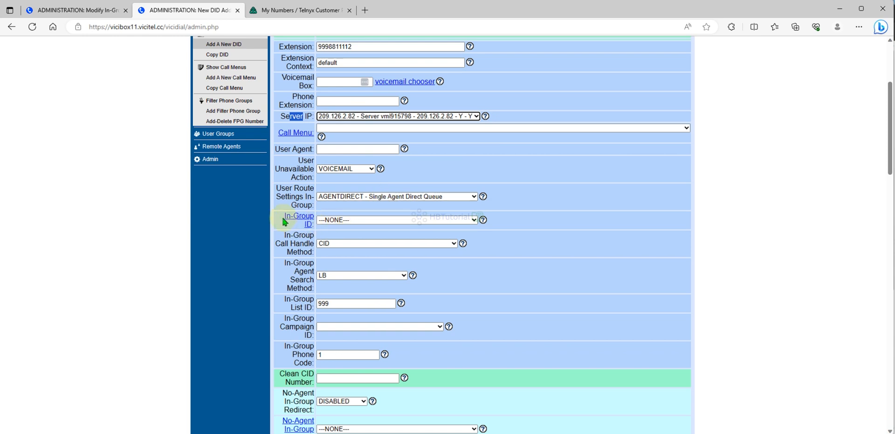
Send calls to in-group inboundCallTest with CIDLOOKUPALT call handling and save
click(397, 219)
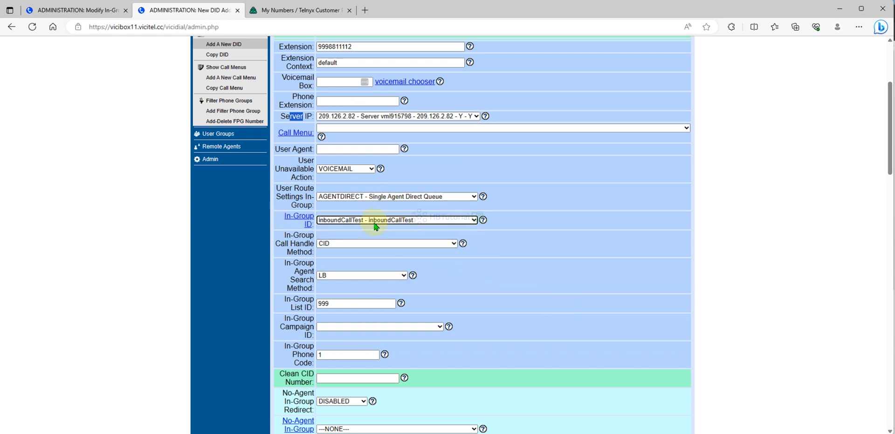
scroll(down, 3)
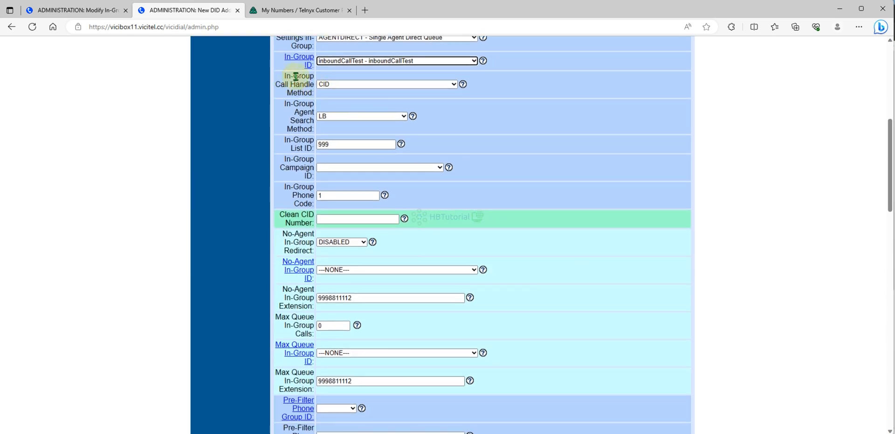
click(385, 84)
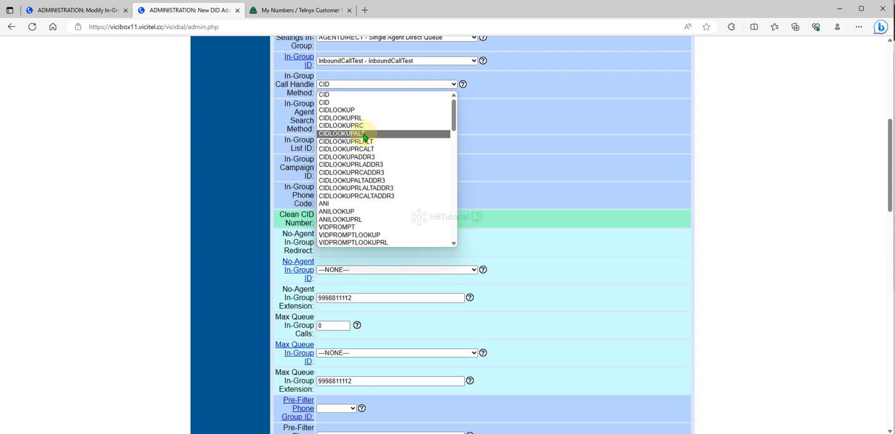
click(345, 133)
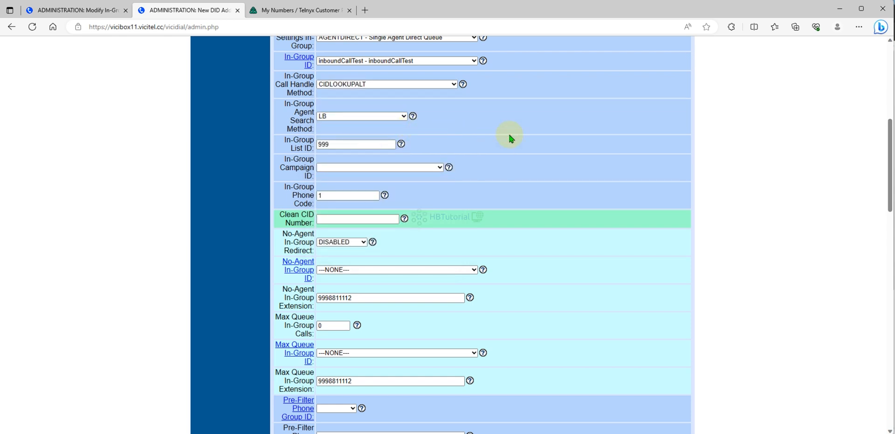
scroll(down, 3)
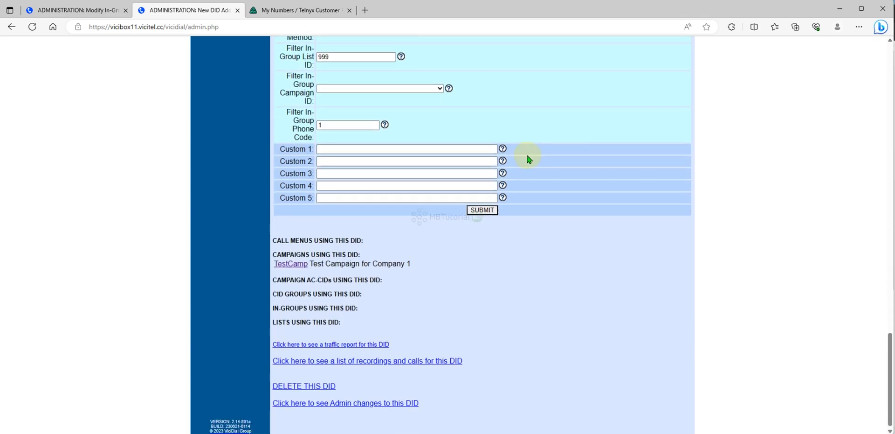
click(481, 210)
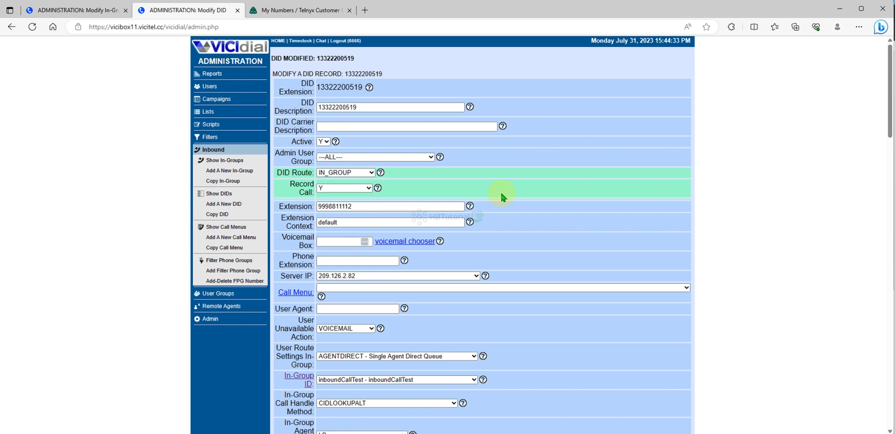
mouse_move(576, 375)
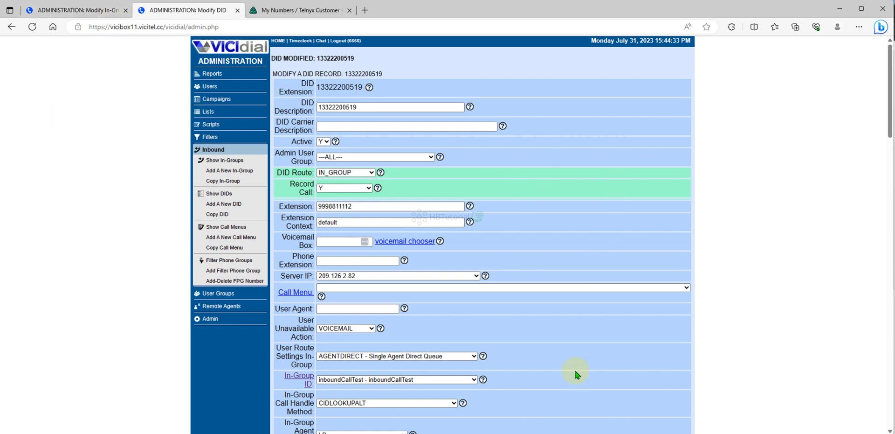
mouse_move(574, 378)
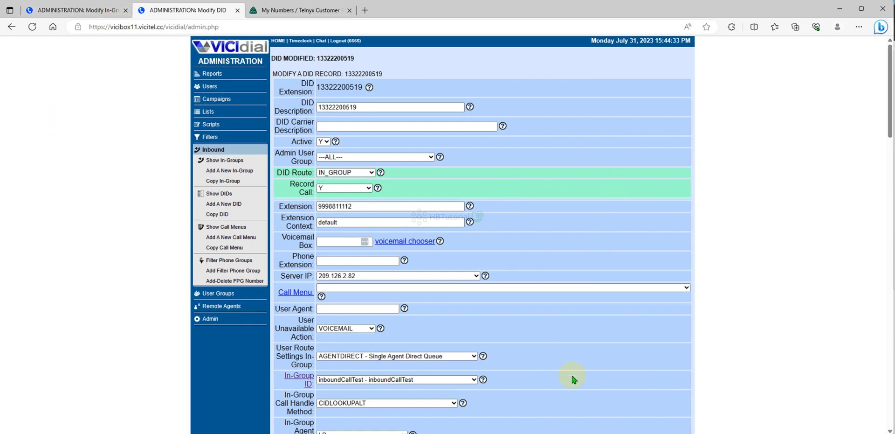
mouse_move(815, 18)
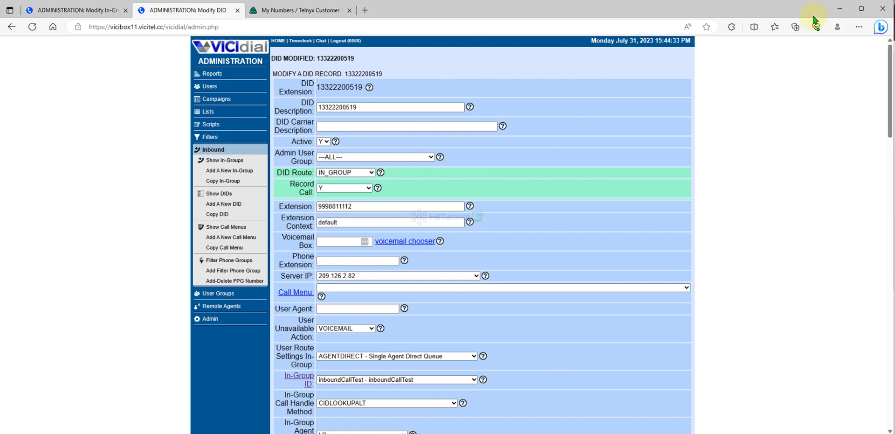
mouse_move(815, 20)
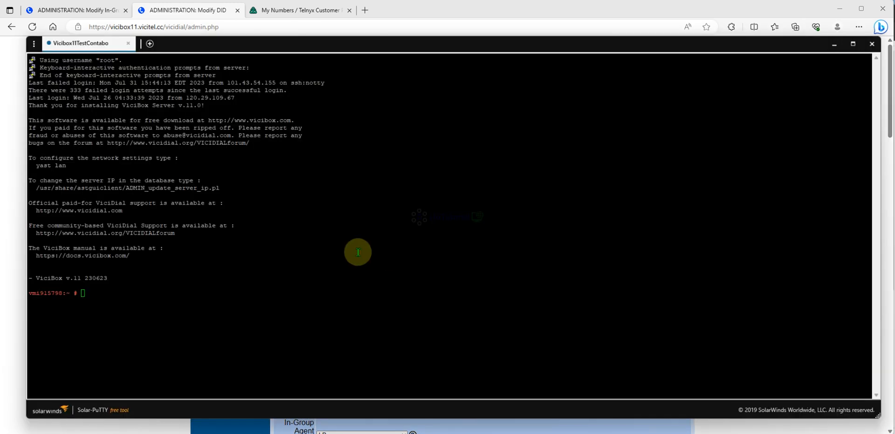
text(asterisk -)
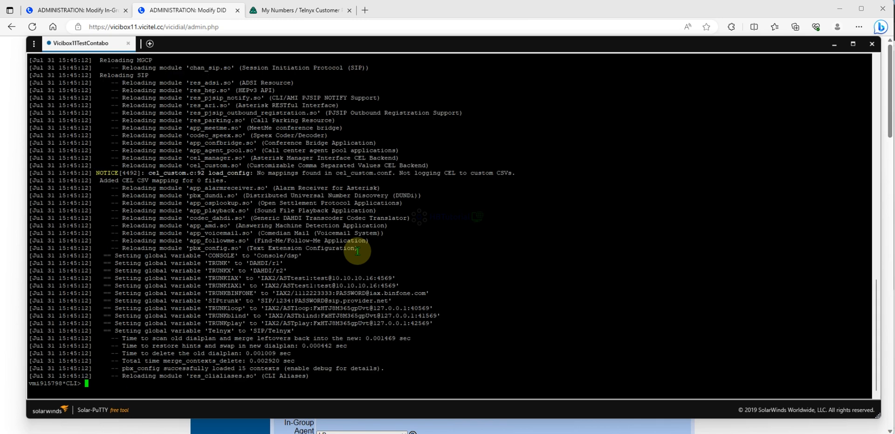
text(sip reload)
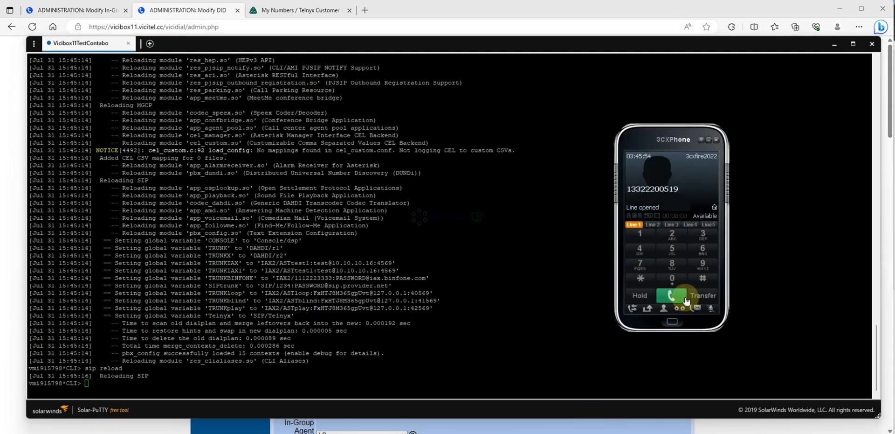
click(673, 295)
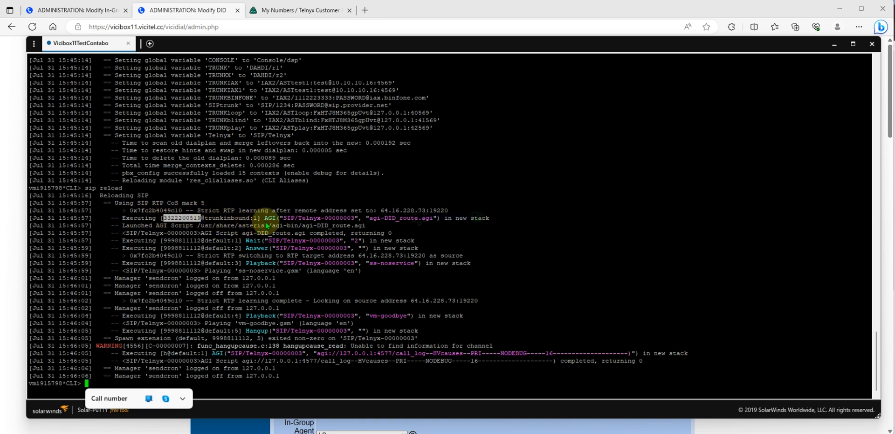
mouse_move(260, 302)
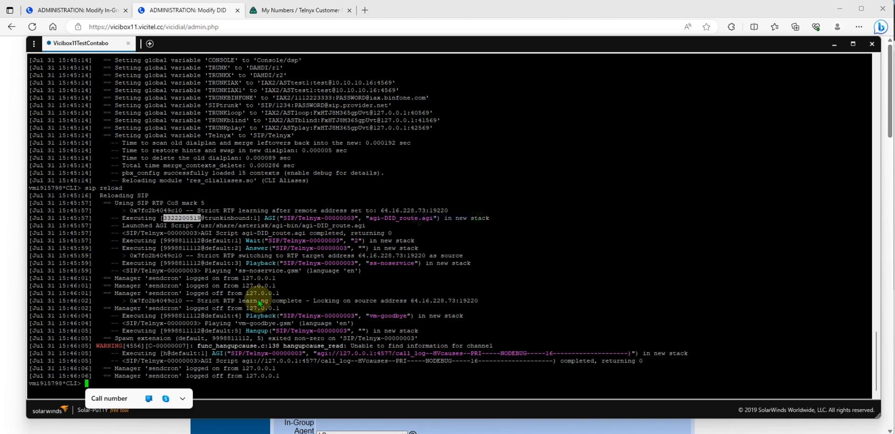
mouse_move(204, 264)
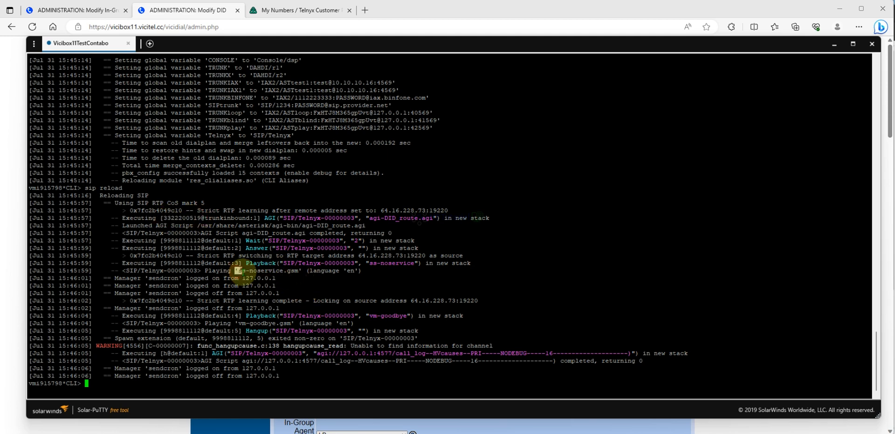
mouse_move(308, 286)
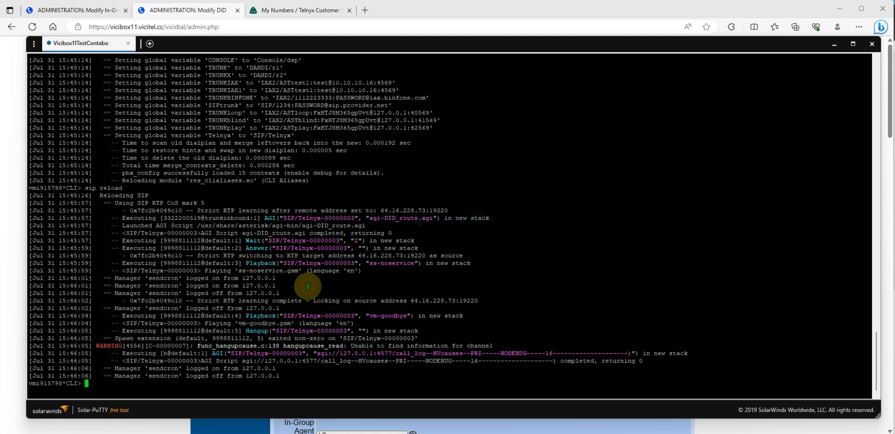
mouse_move(305, 286)
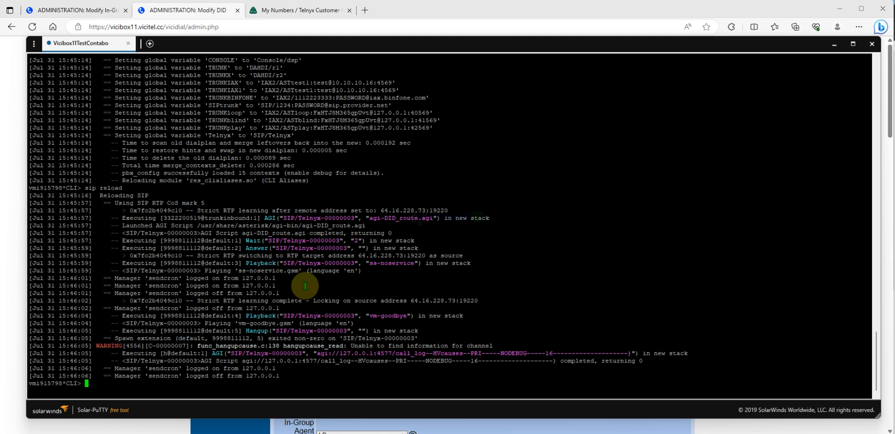
click(187, 10)
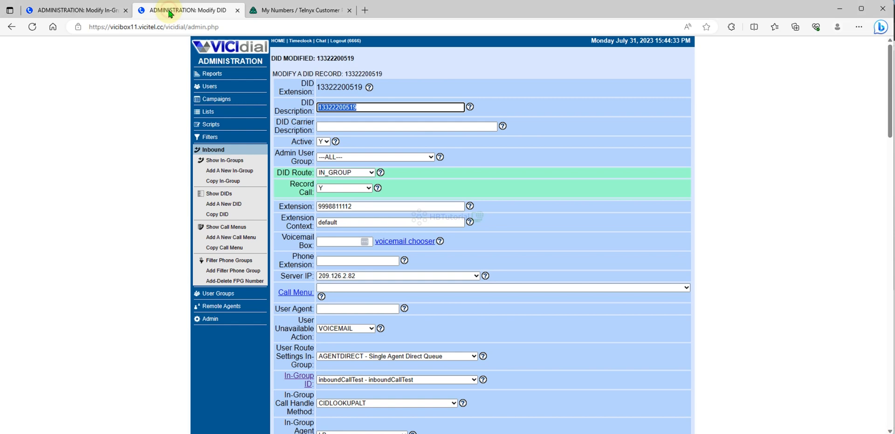
click(390, 107)
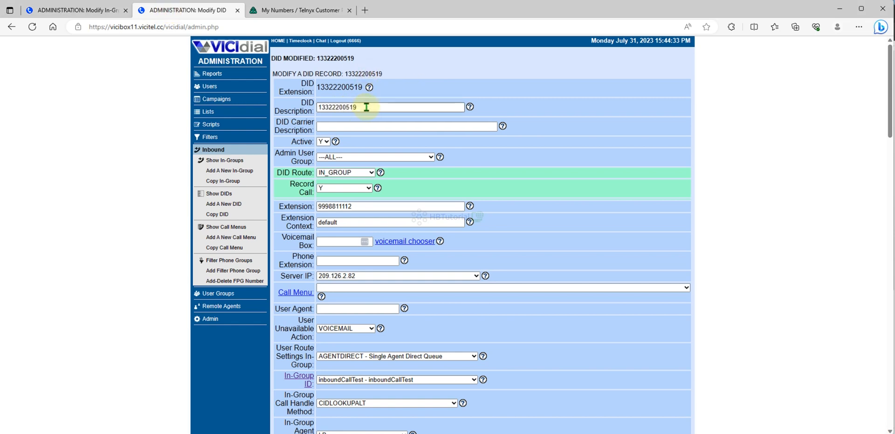
double_click(337, 106)
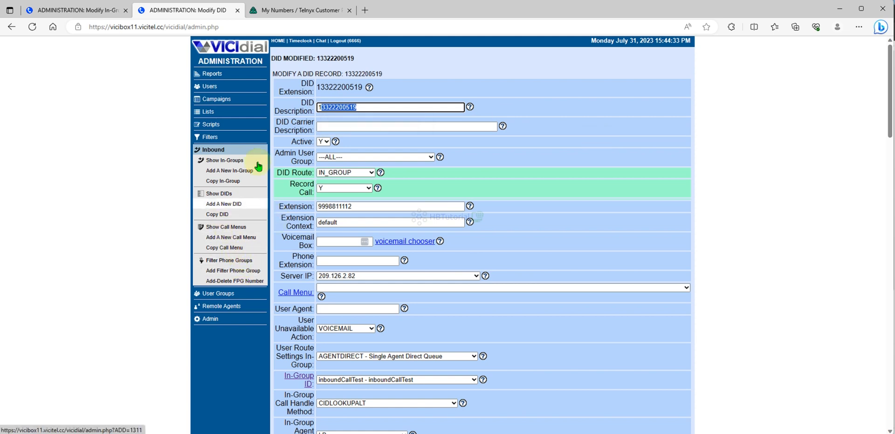
click(217, 214)
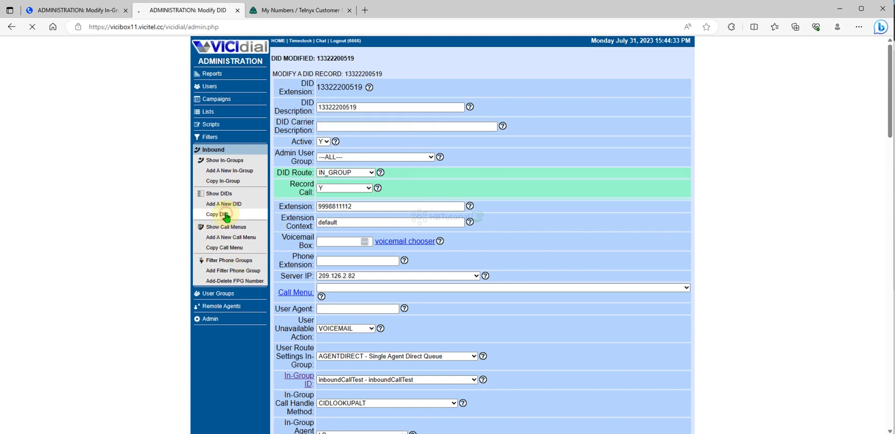
click(219, 214)
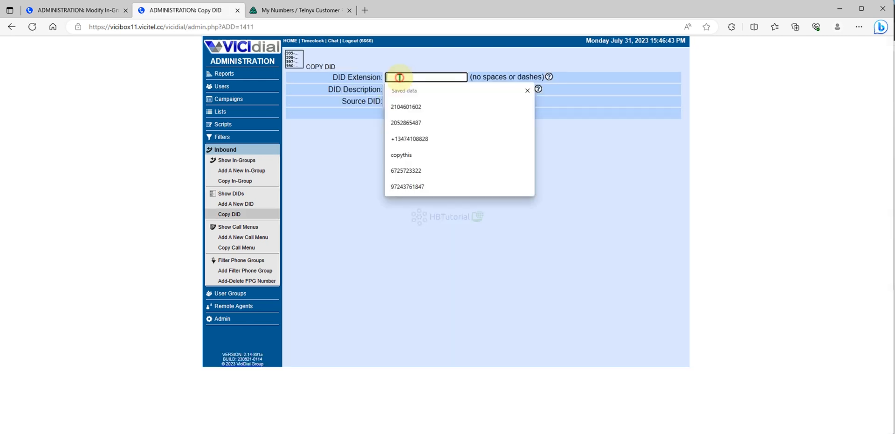
click(483, 113)
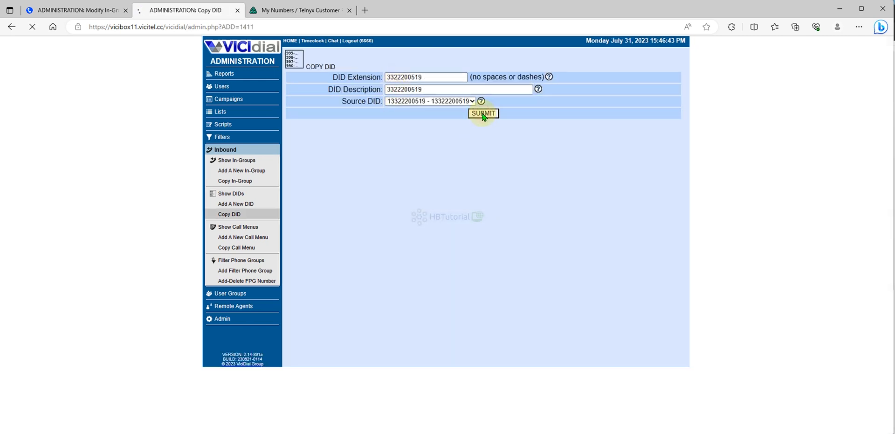
click(483, 113)
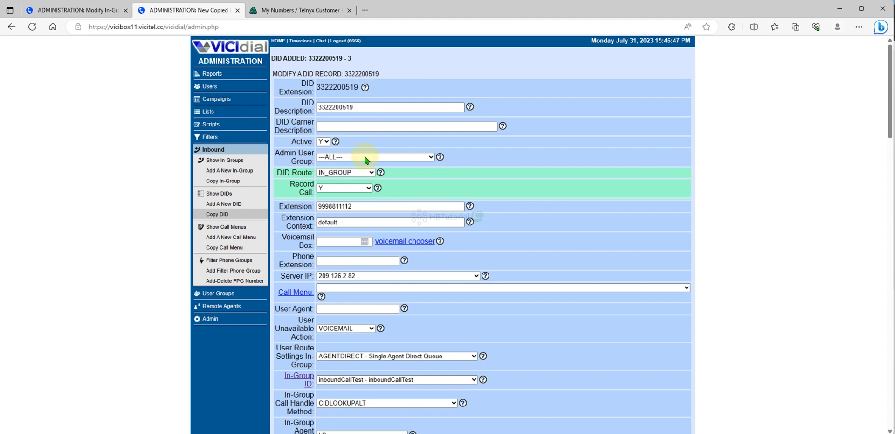
scroll(down, 3)
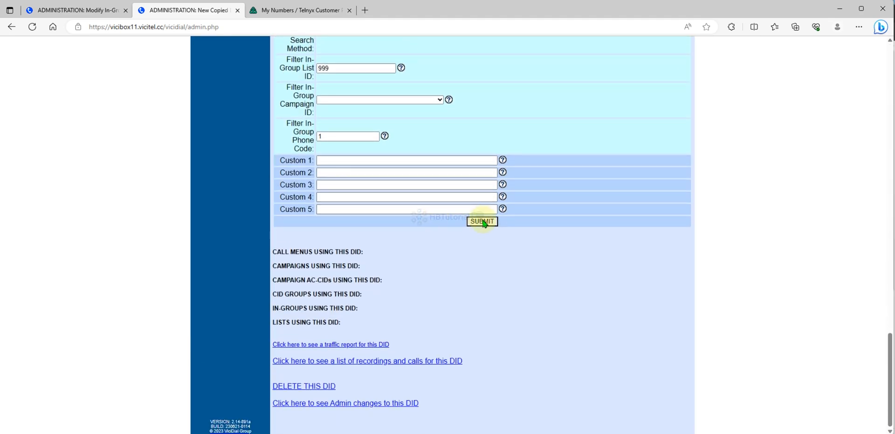
click(481, 221)
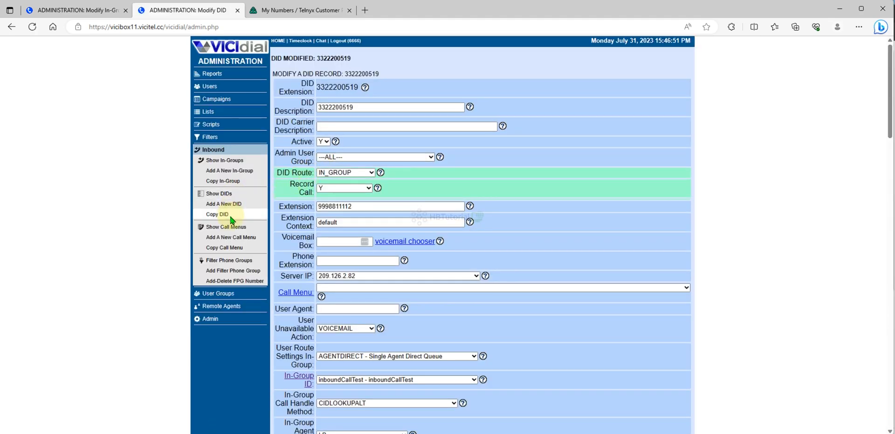
click(219, 193)
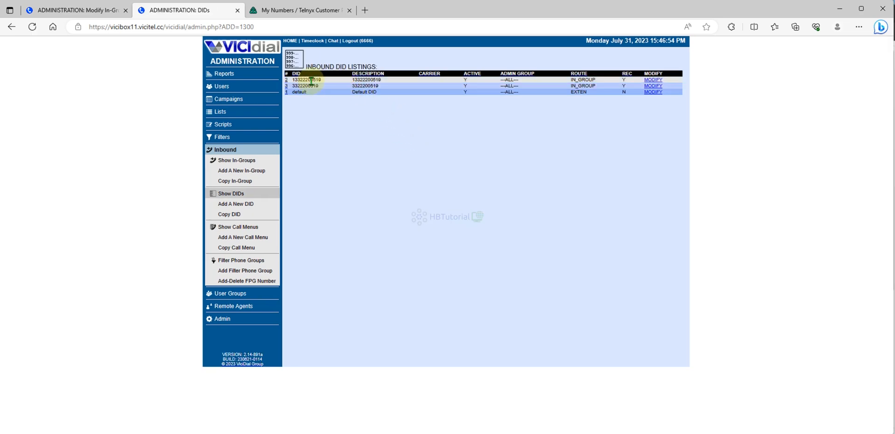
click(652, 79)
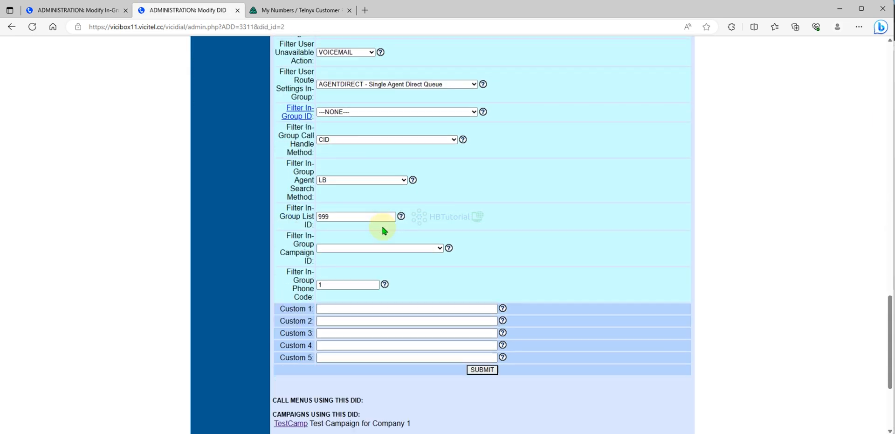
scroll(down, 3)
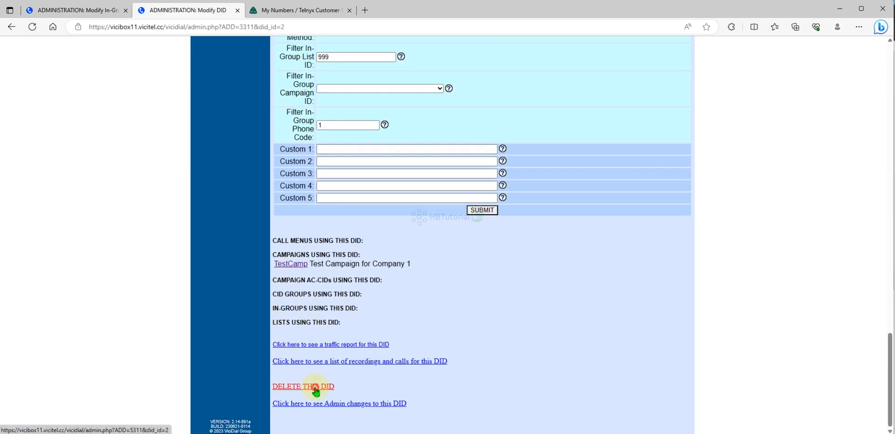
click(303, 386)
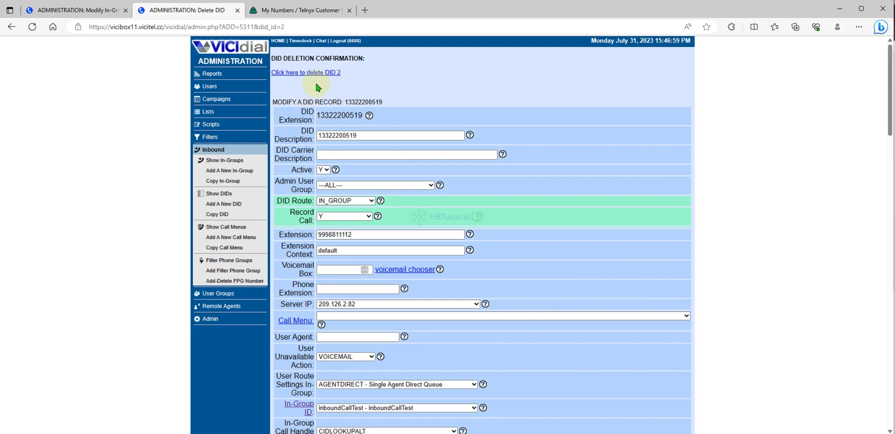
click(306, 72)
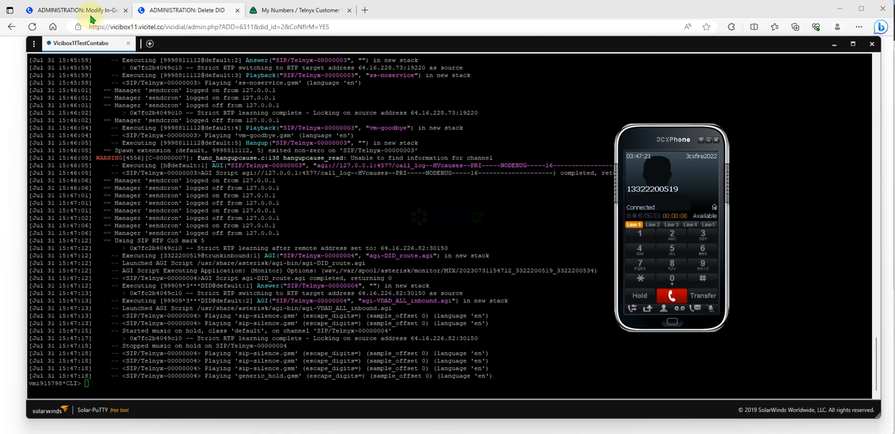
Switch to the InPrivate agent web client window showing logout complete
click(77, 10)
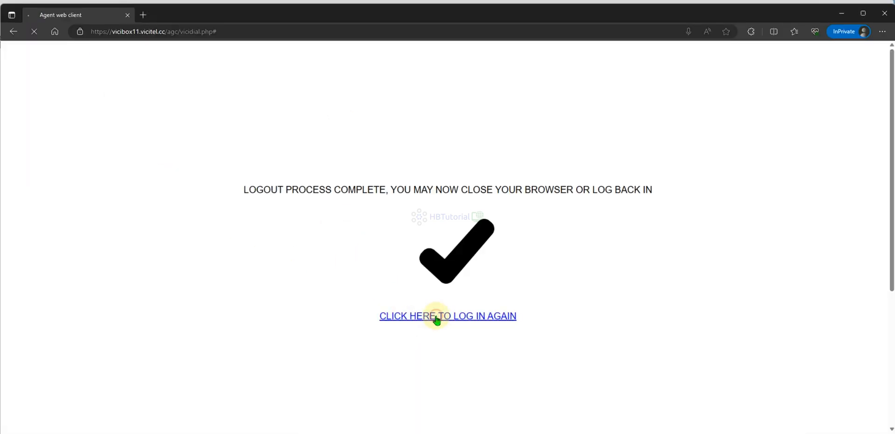
Log agent6000 into TestCamp with inboundcalltest selected and go active
click(448, 315)
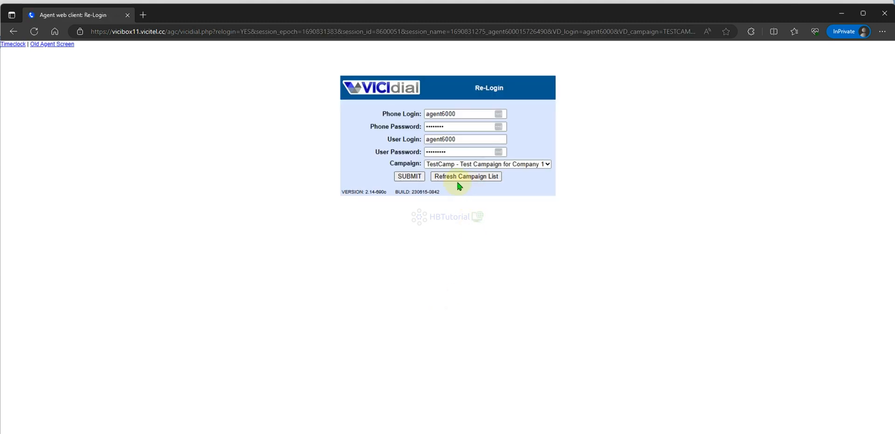
click(409, 176)
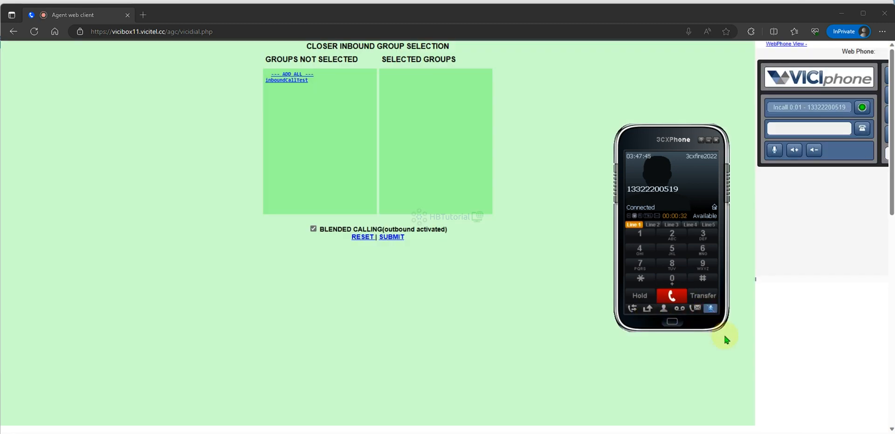
mouse_move(366, 117)
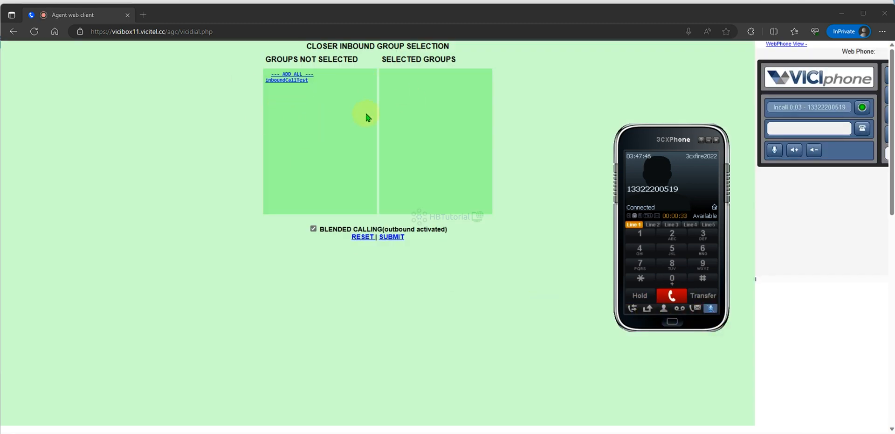
mouse_move(319, 98)
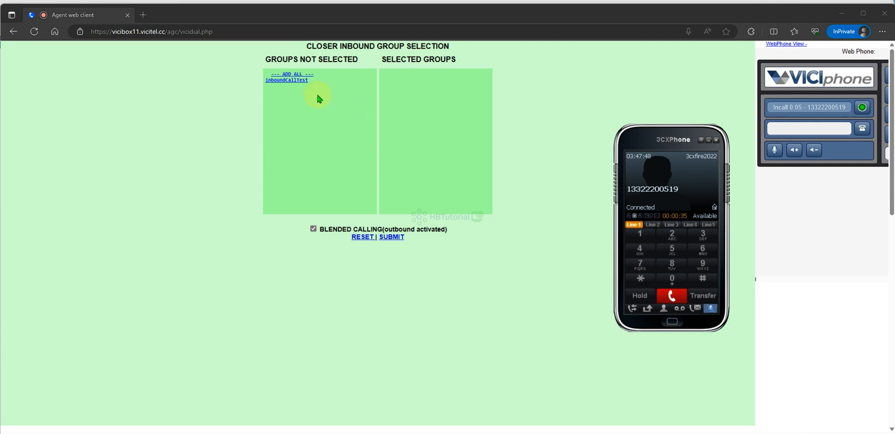
click(286, 79)
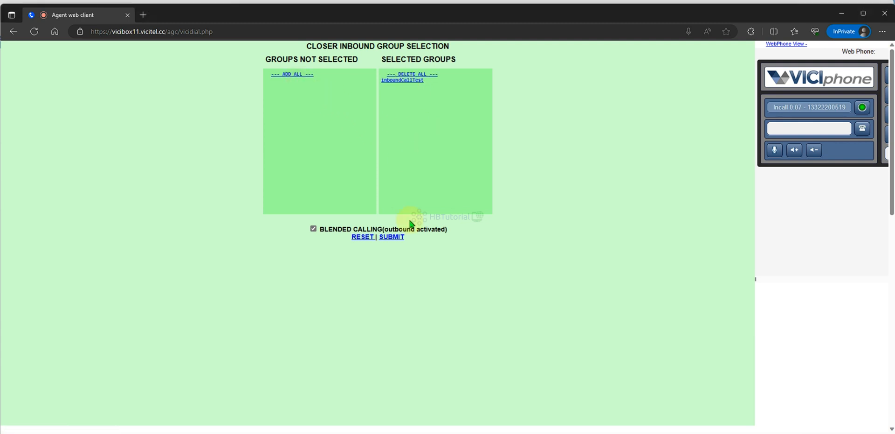
click(391, 237)
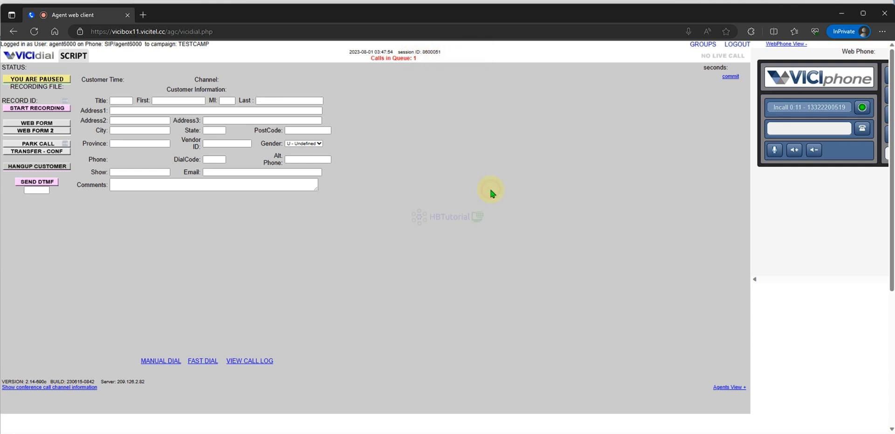
mouse_move(507, 160)
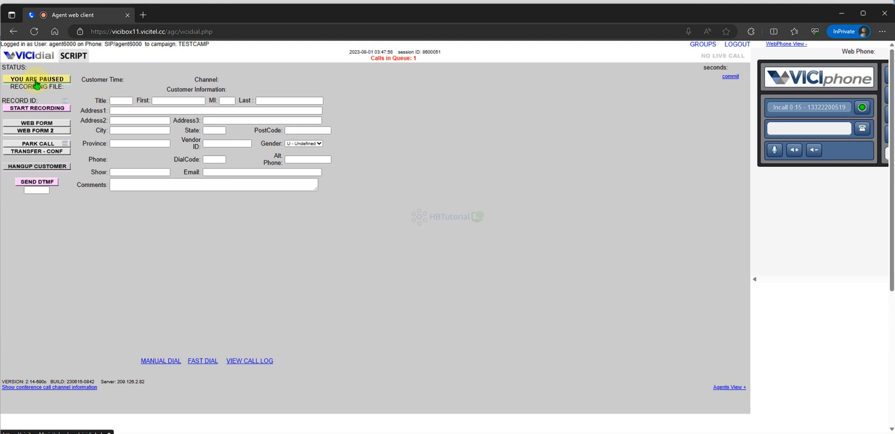
click(37, 79)
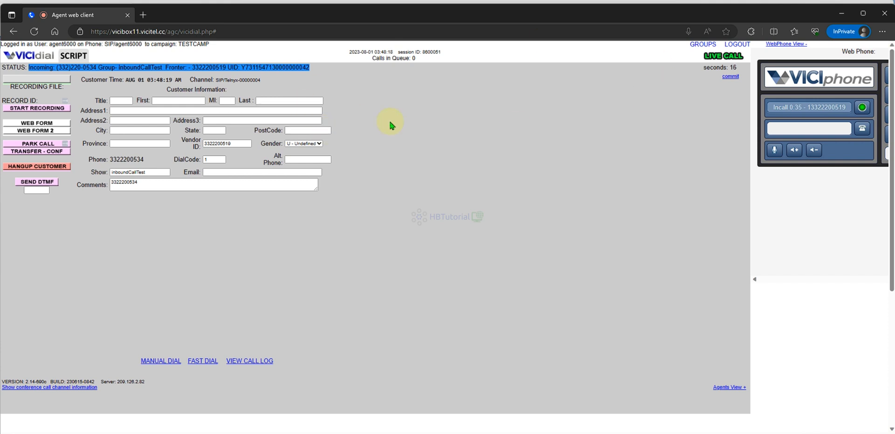
mouse_move(789, 179)
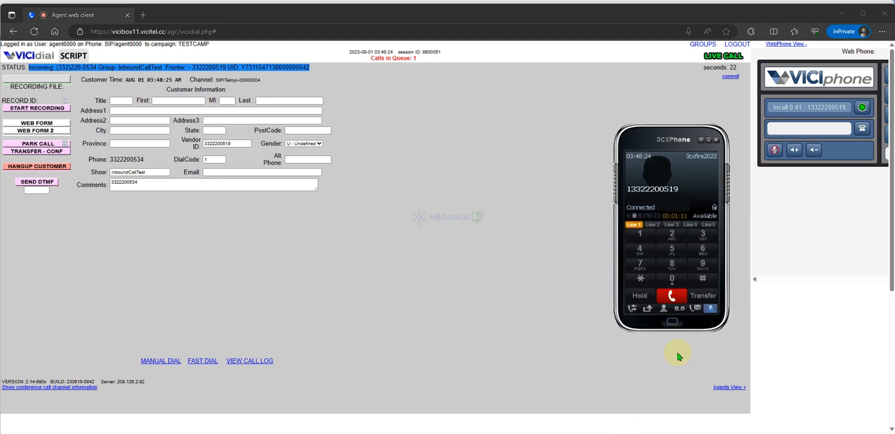
mouse_move(402, 293)
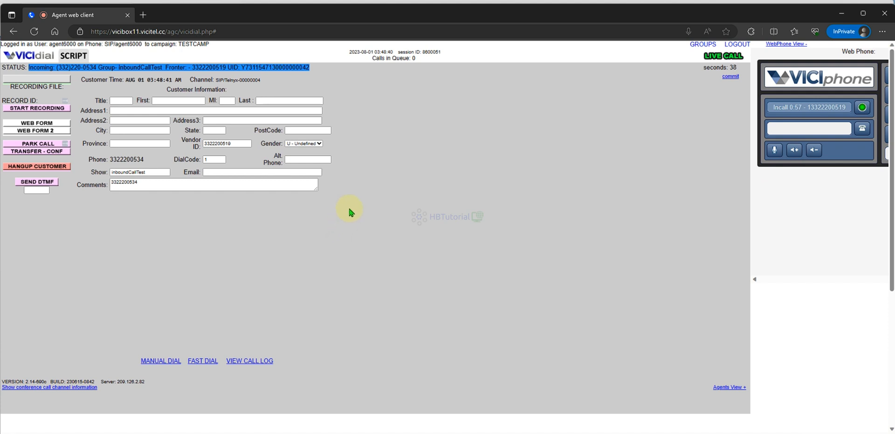
mouse_move(698, 232)
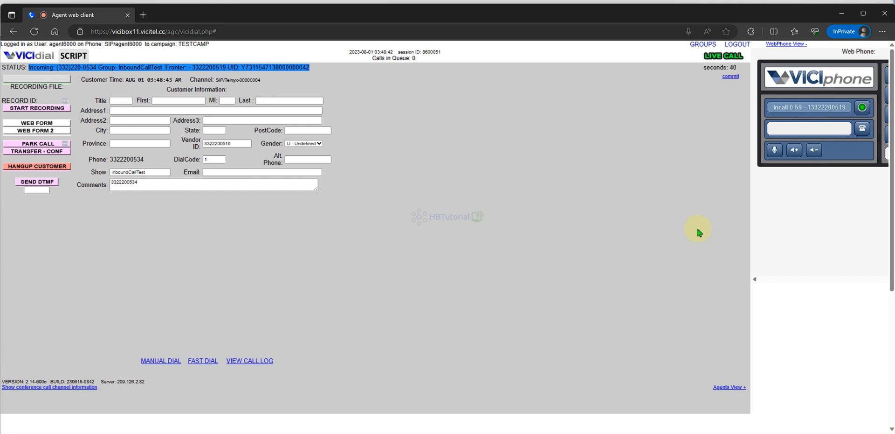
mouse_move(787, 188)
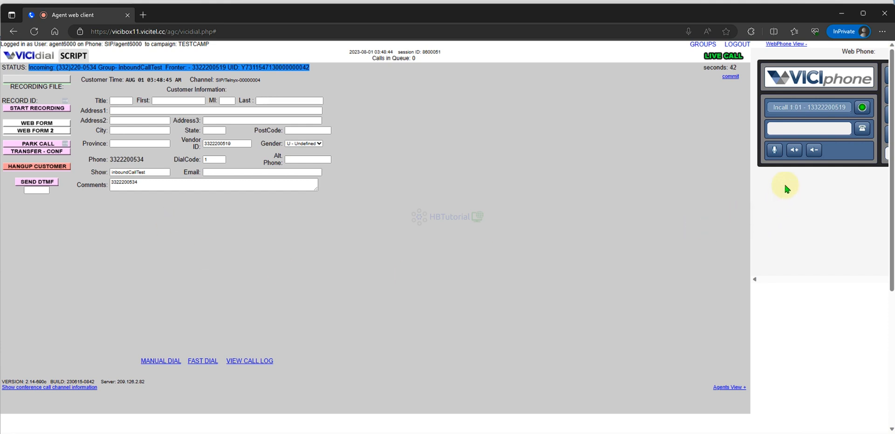
click(36, 166)
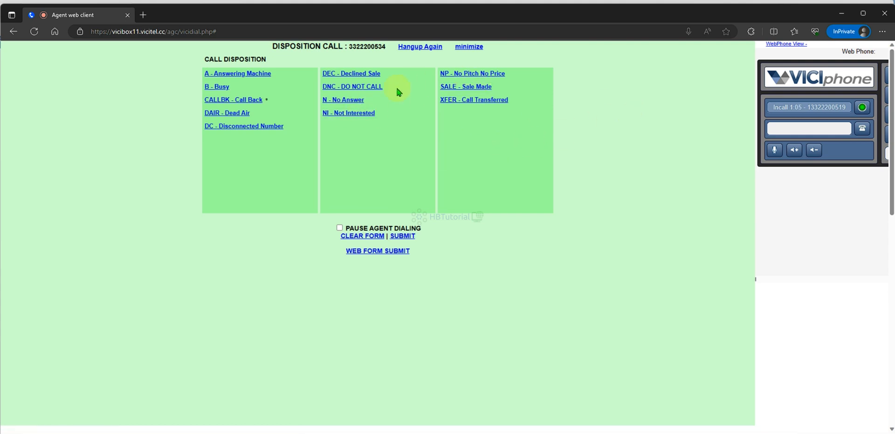
Disposition the call as B - Busy, log the agent out, and return to the admin window
click(216, 86)
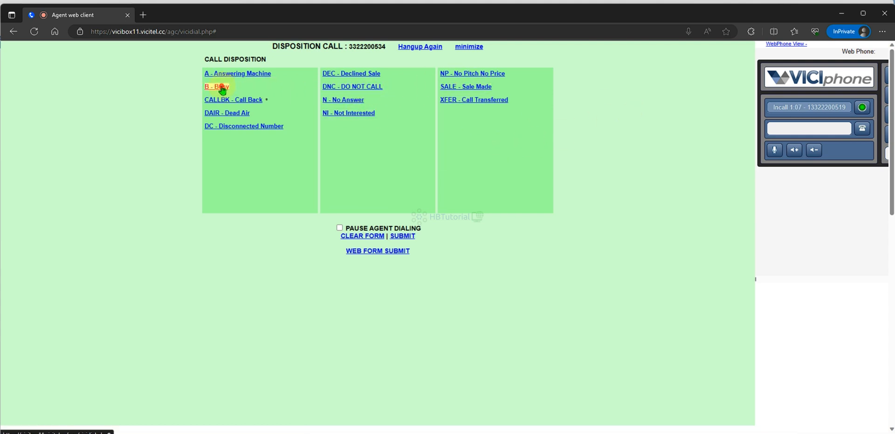
click(216, 86)
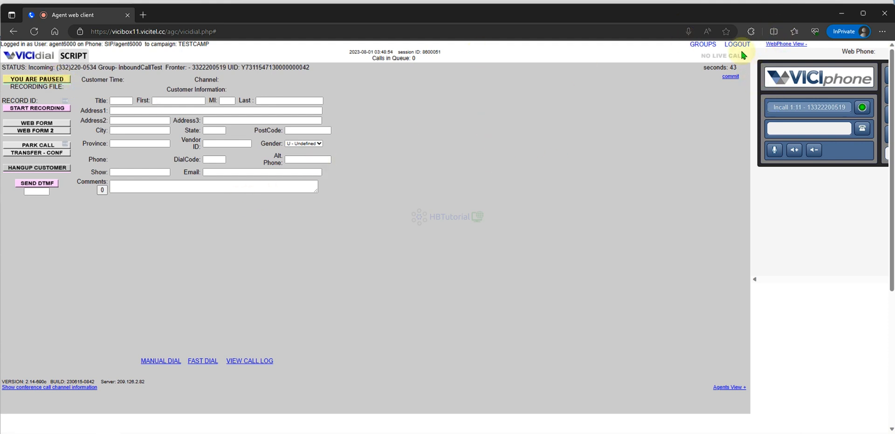
click(737, 44)
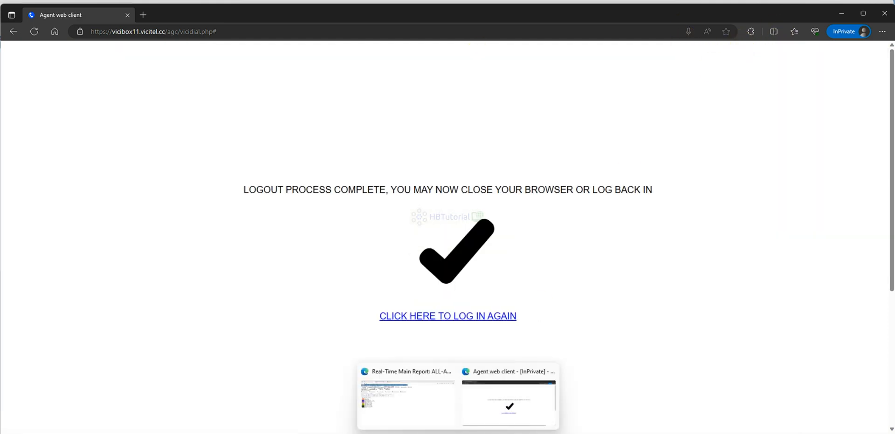
click(189, 10)
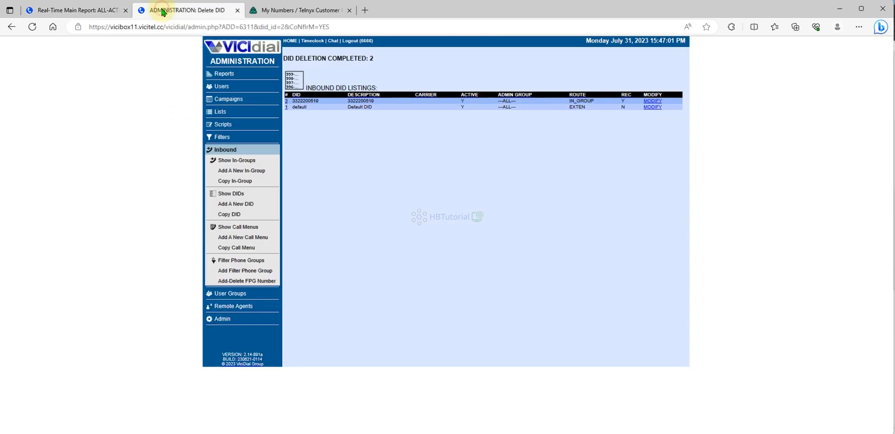